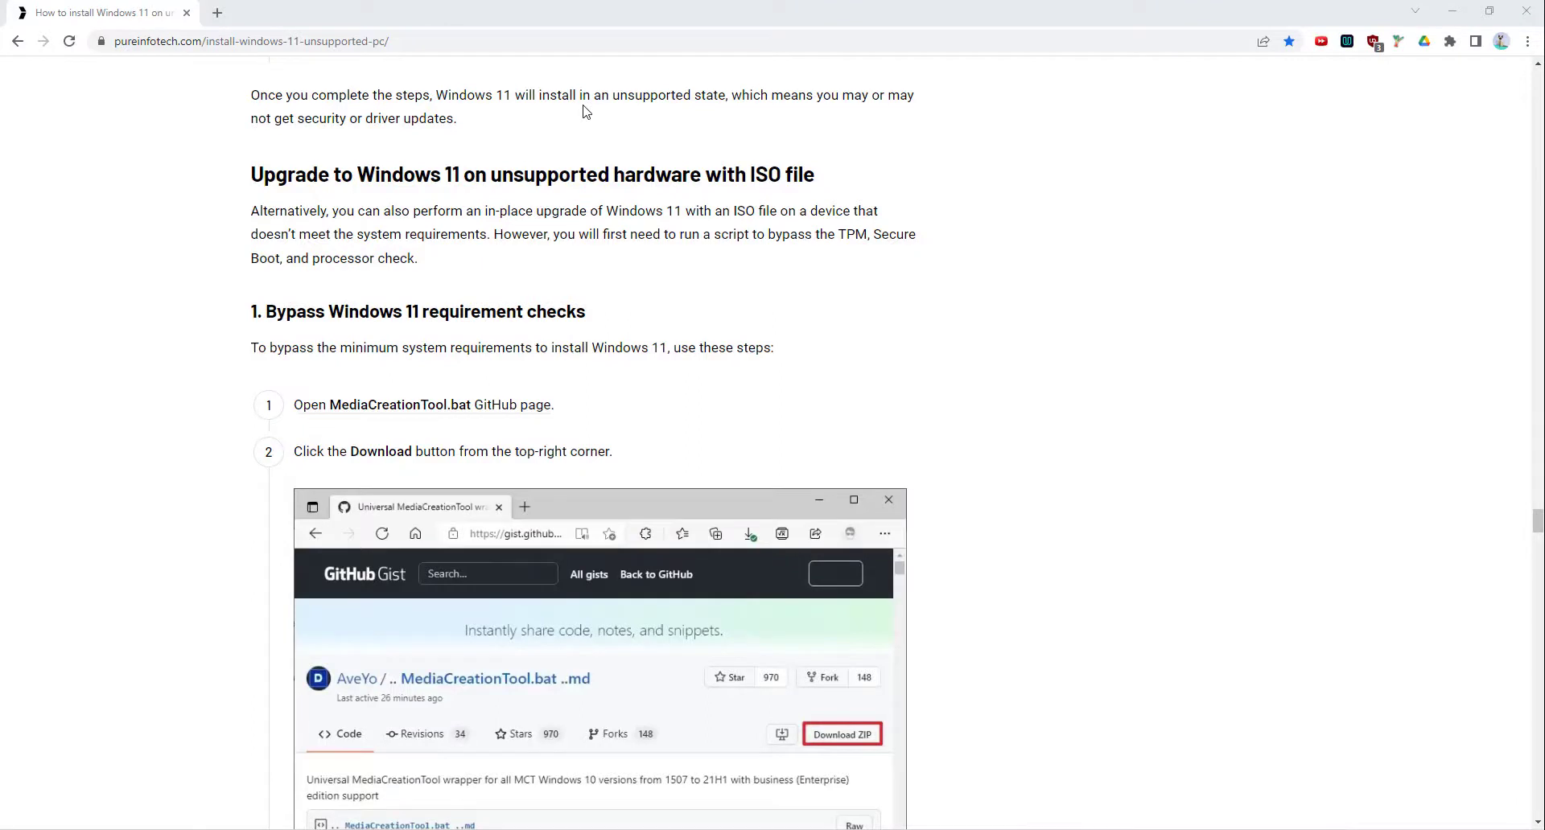
mouse_move(610, 185)
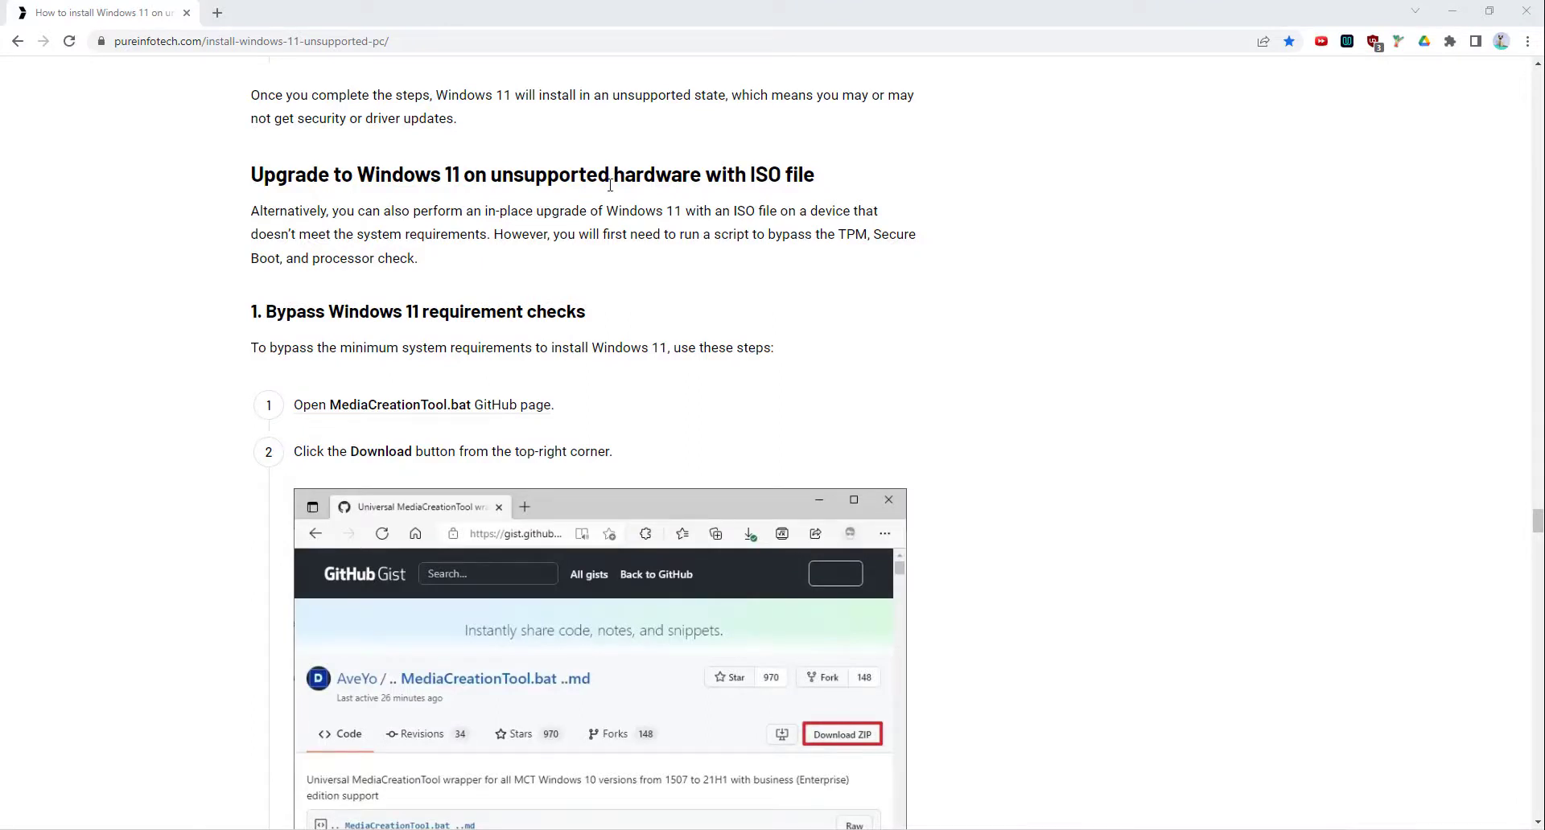
Step: Scroll the guide to the MediaCreationTool.bat GitHub link and reach the tool's new repository home
scroll("down", 3)
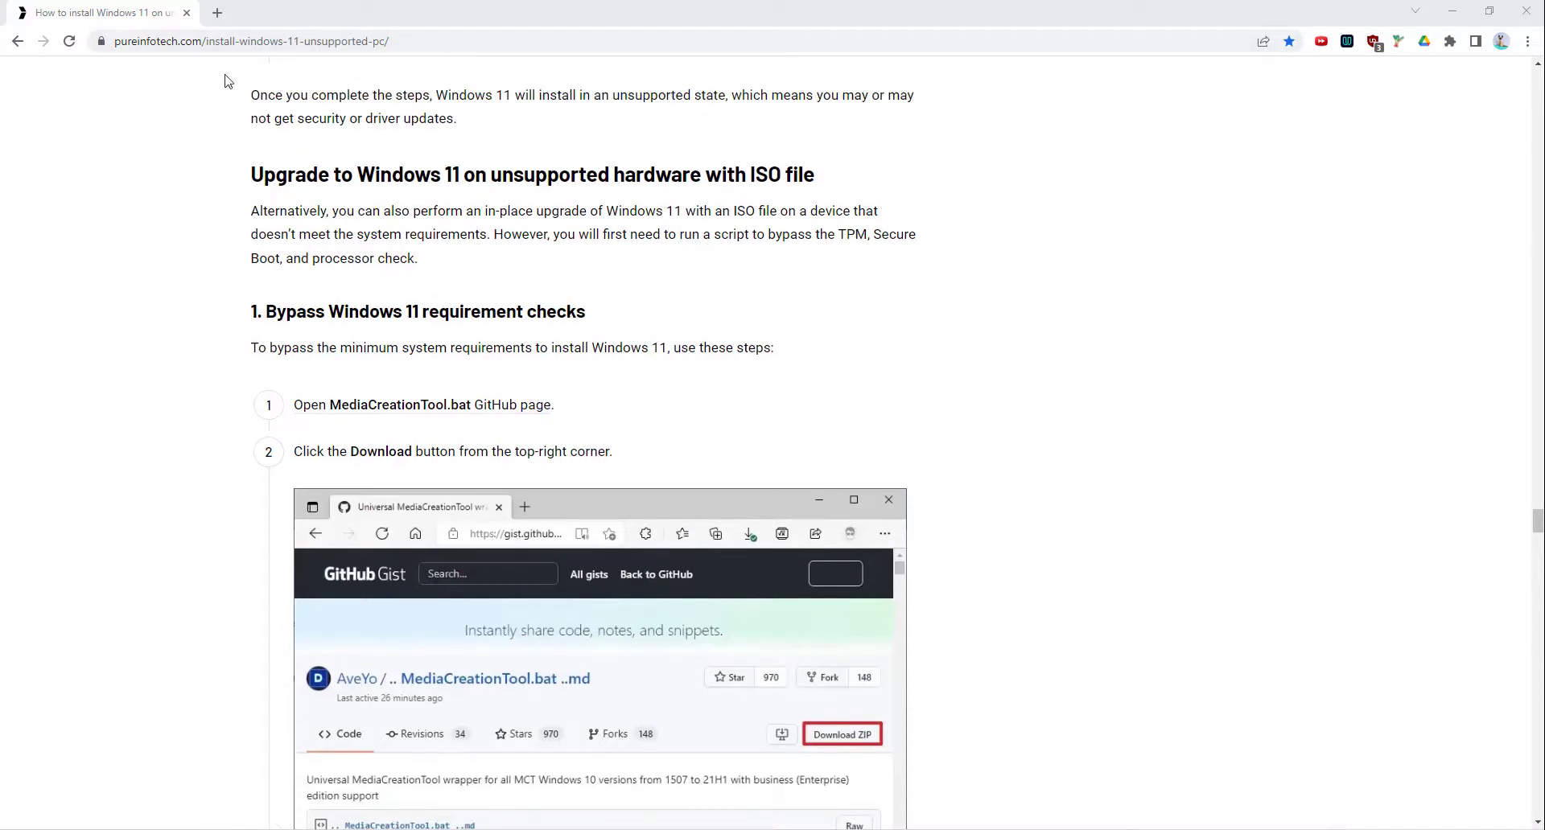
left_click(251, 42)
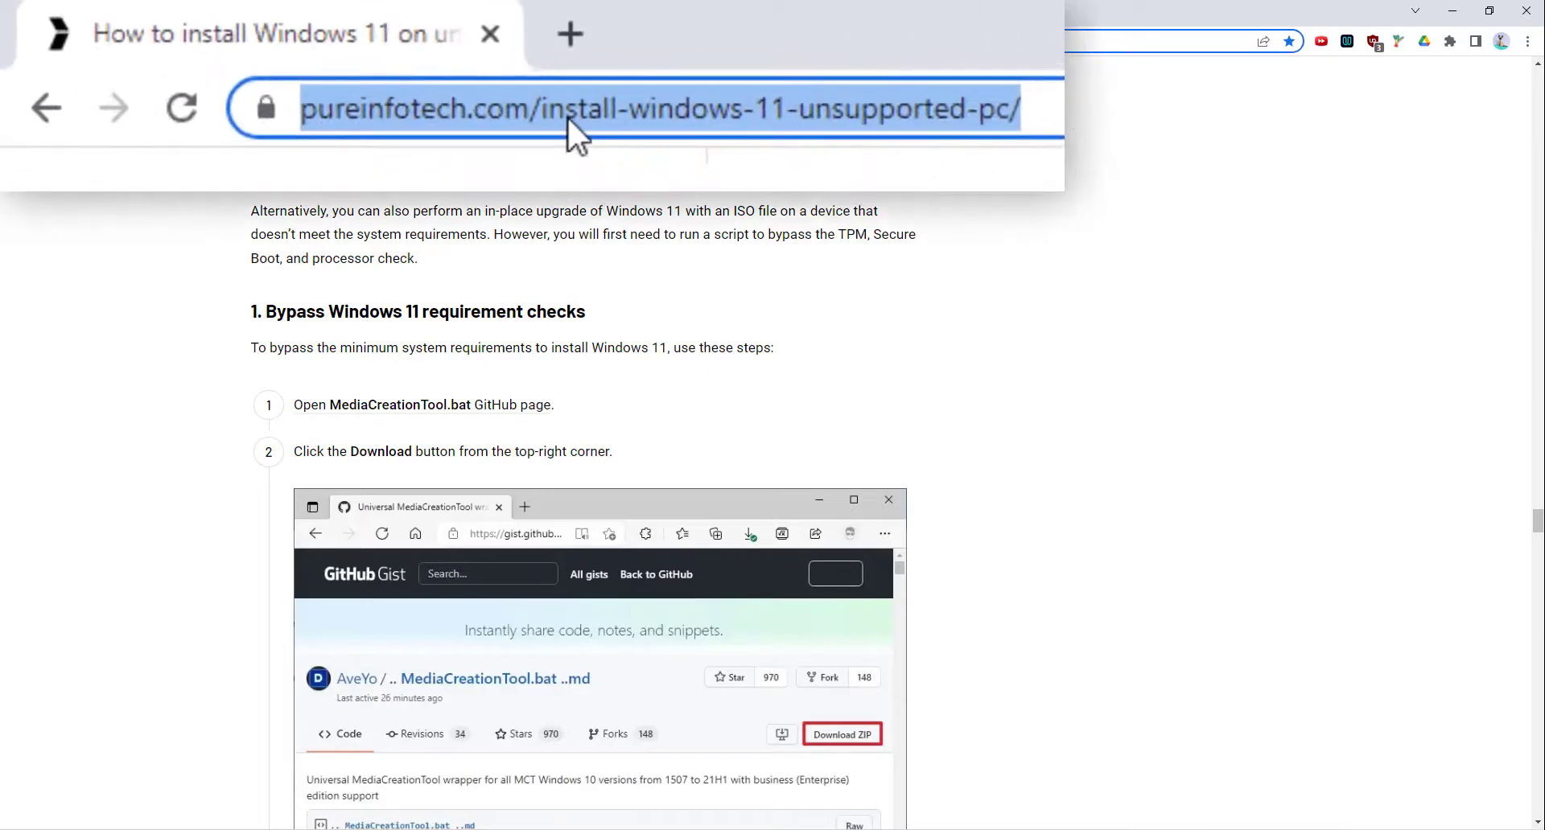
mouse_move(655, 148)
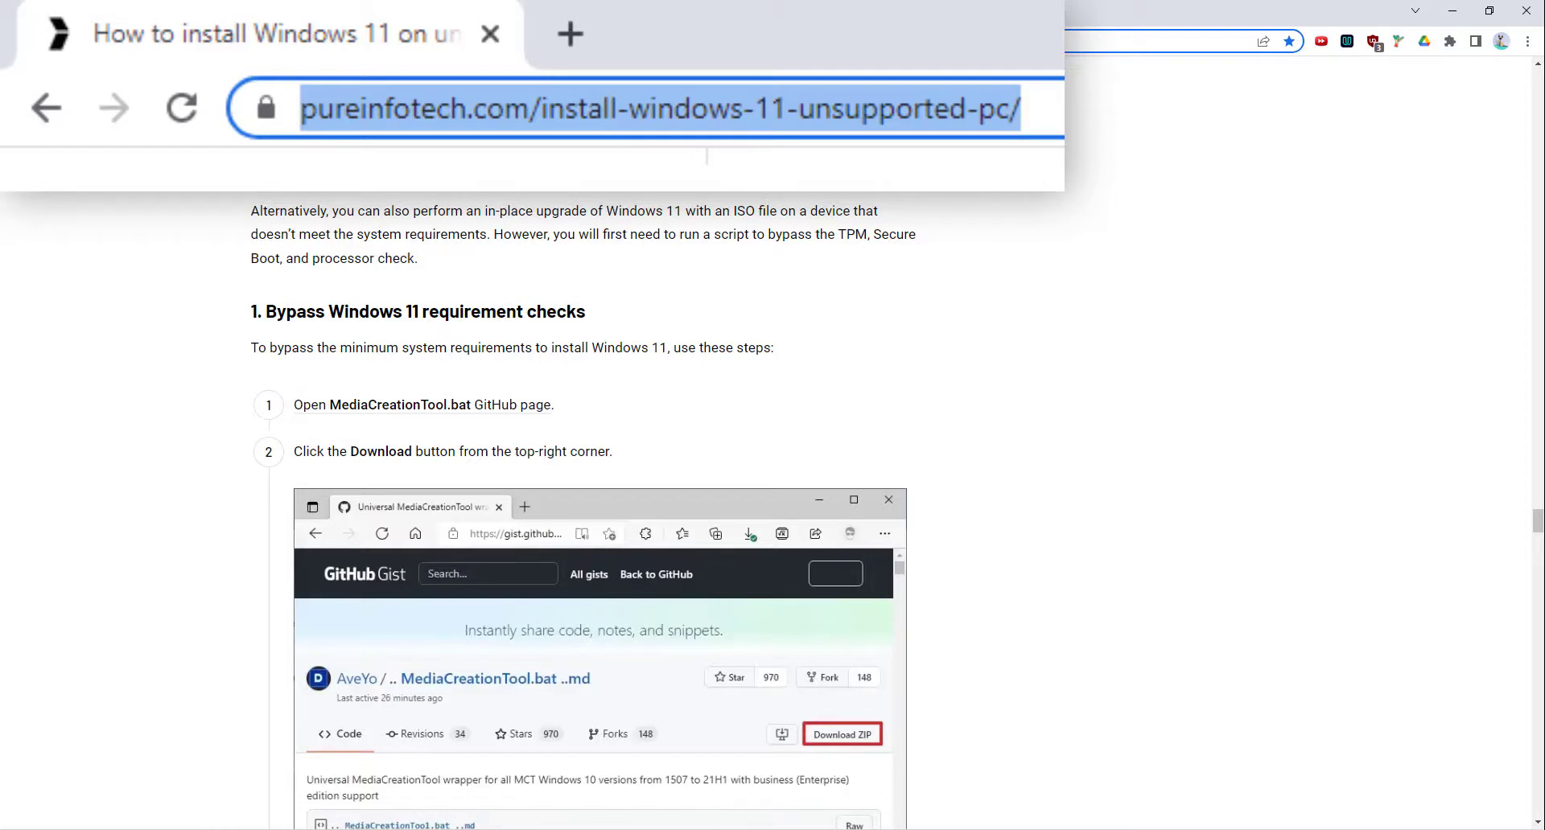
mouse_move(383, 280)
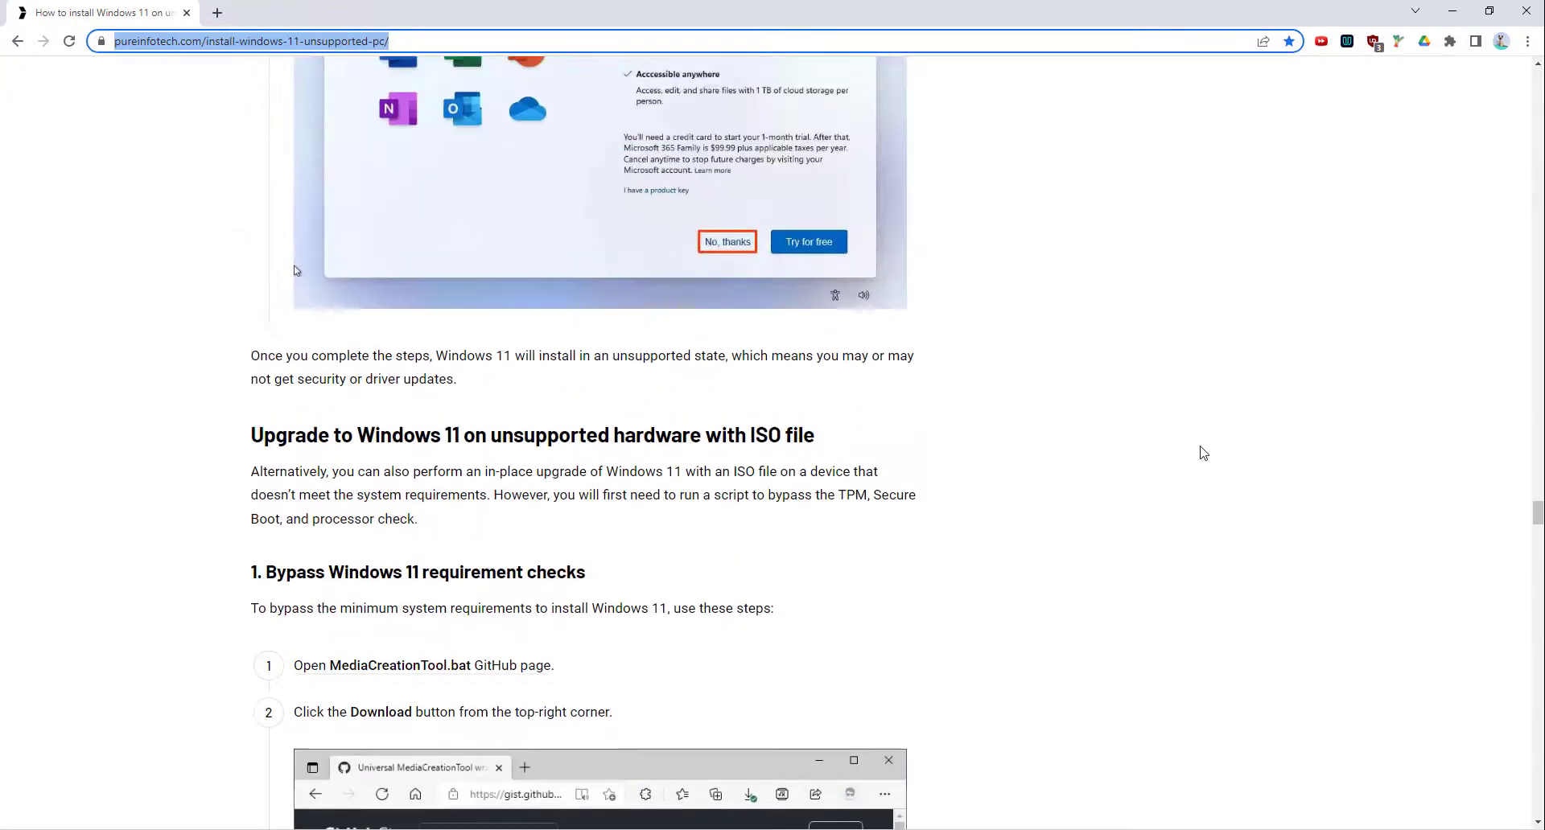
scroll("down", 3)
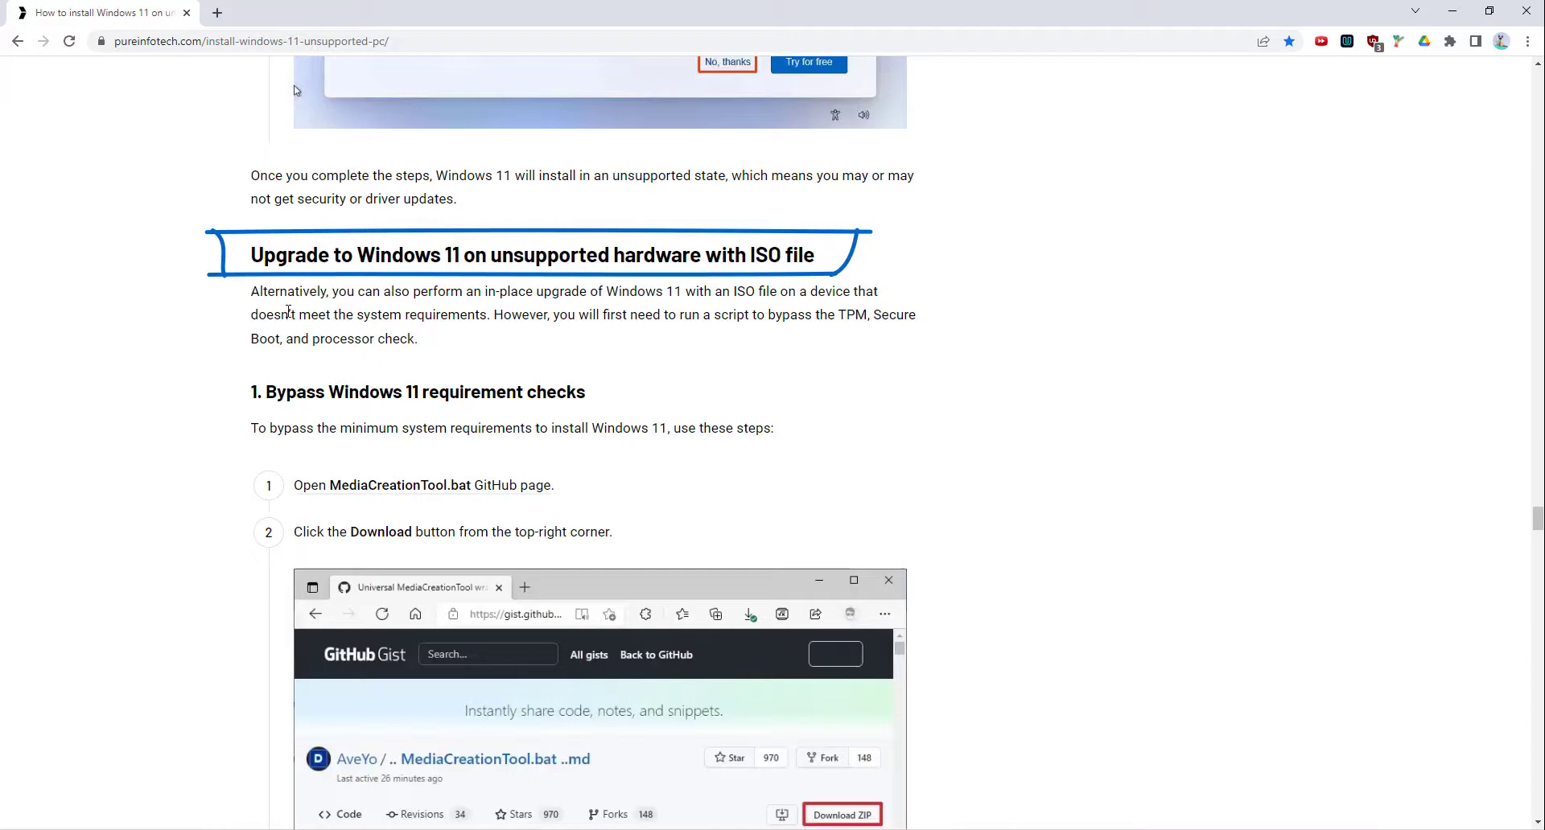
scroll("down", 3)
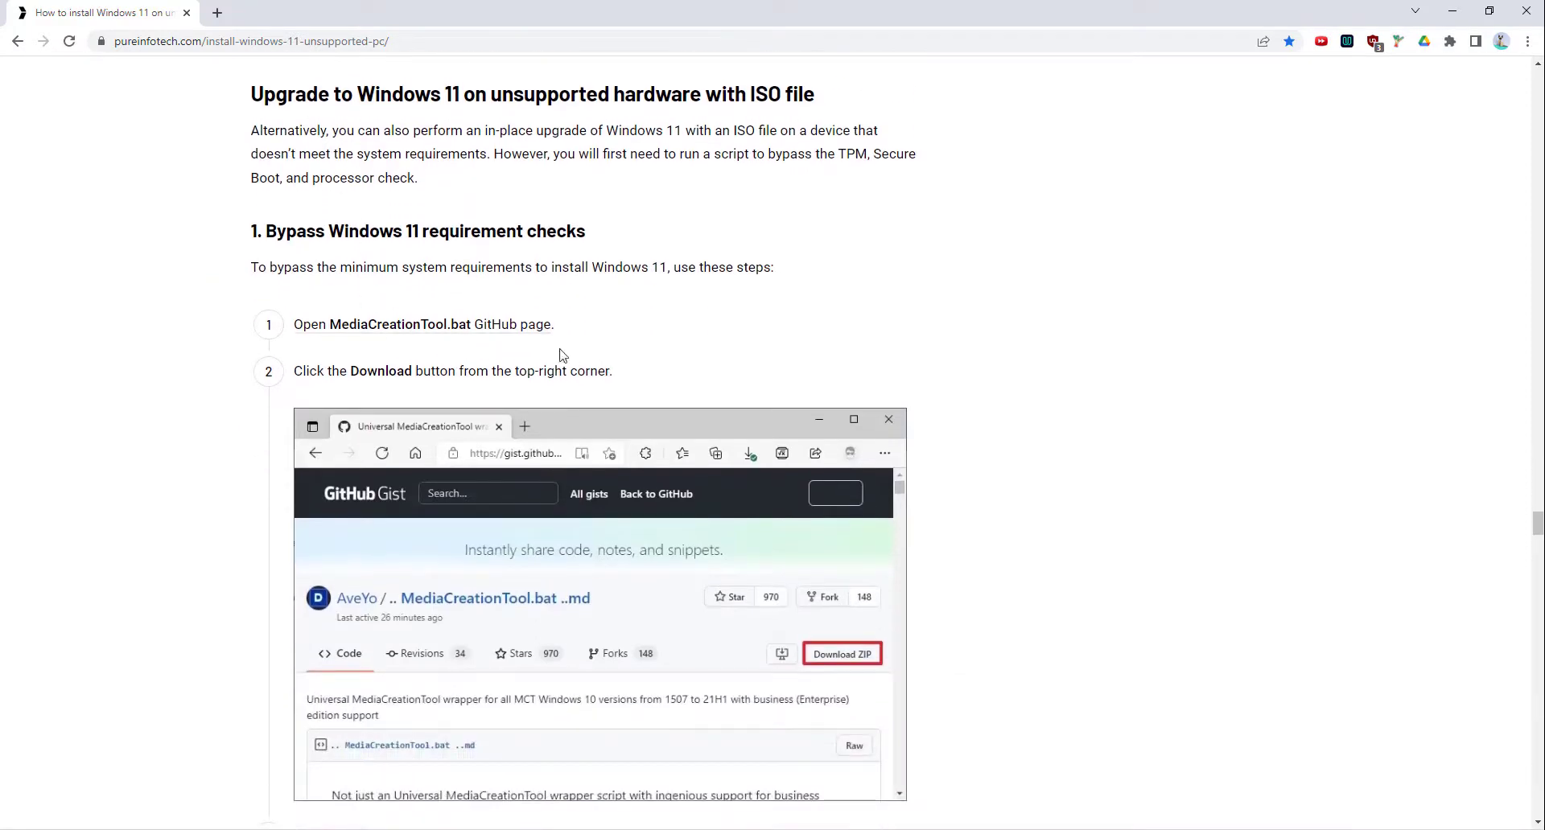
scroll("down", 3)
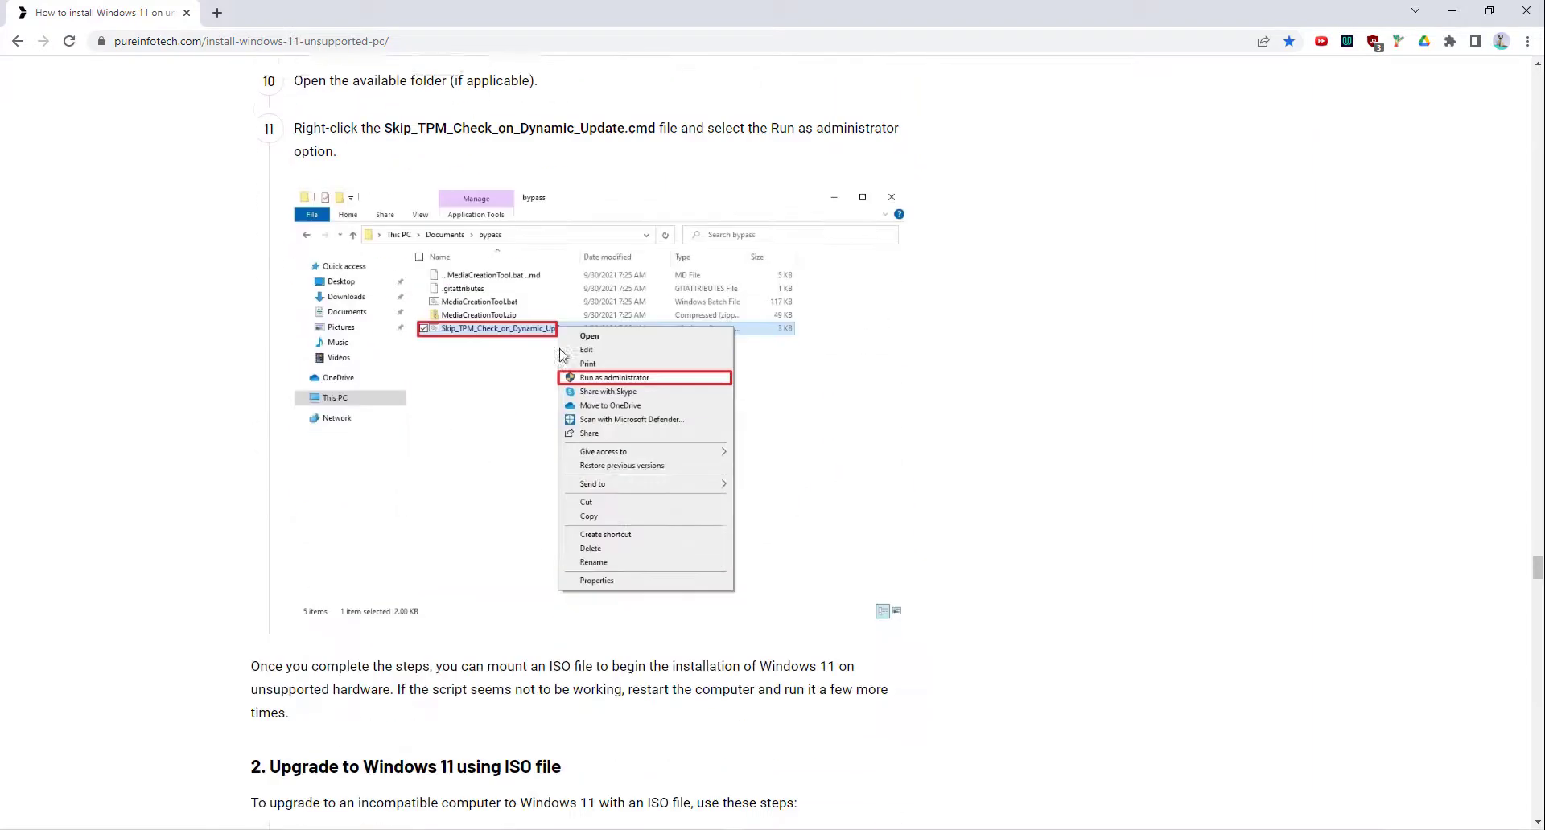
scroll("down", 3)
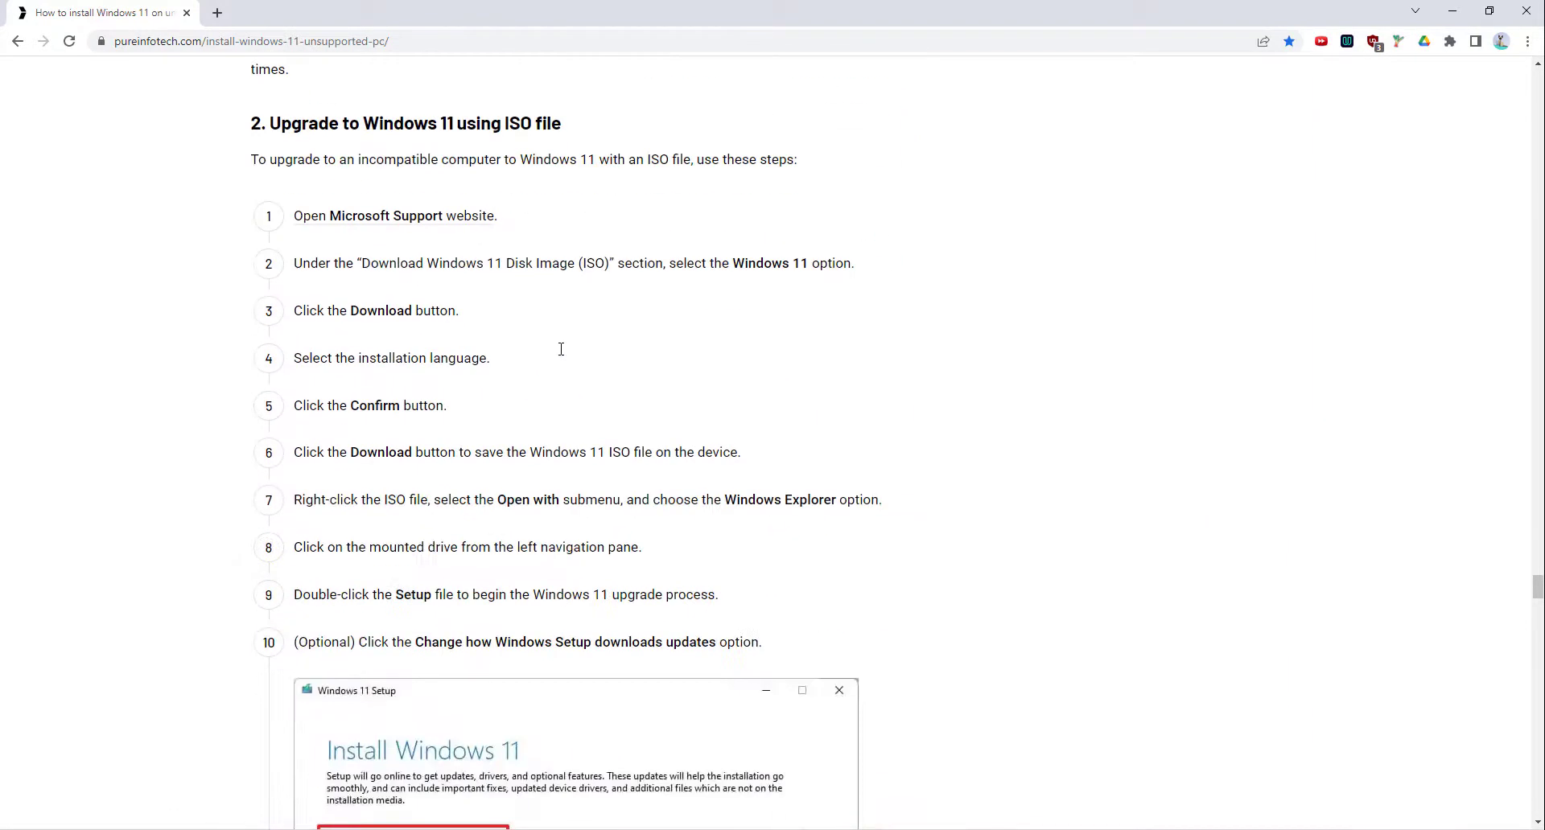
scroll("down", 3)
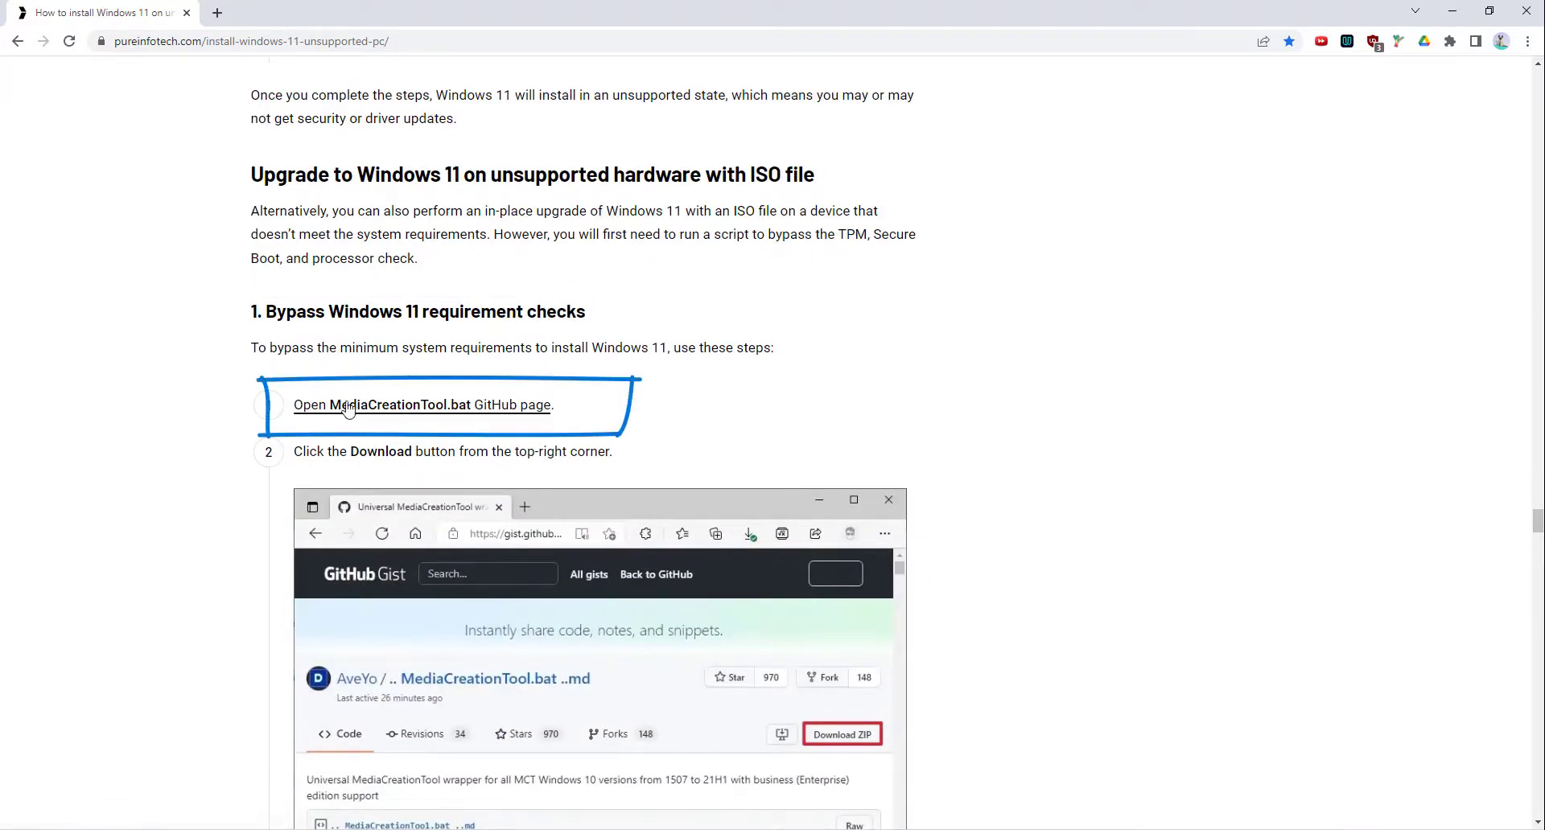
left_click(420, 406)
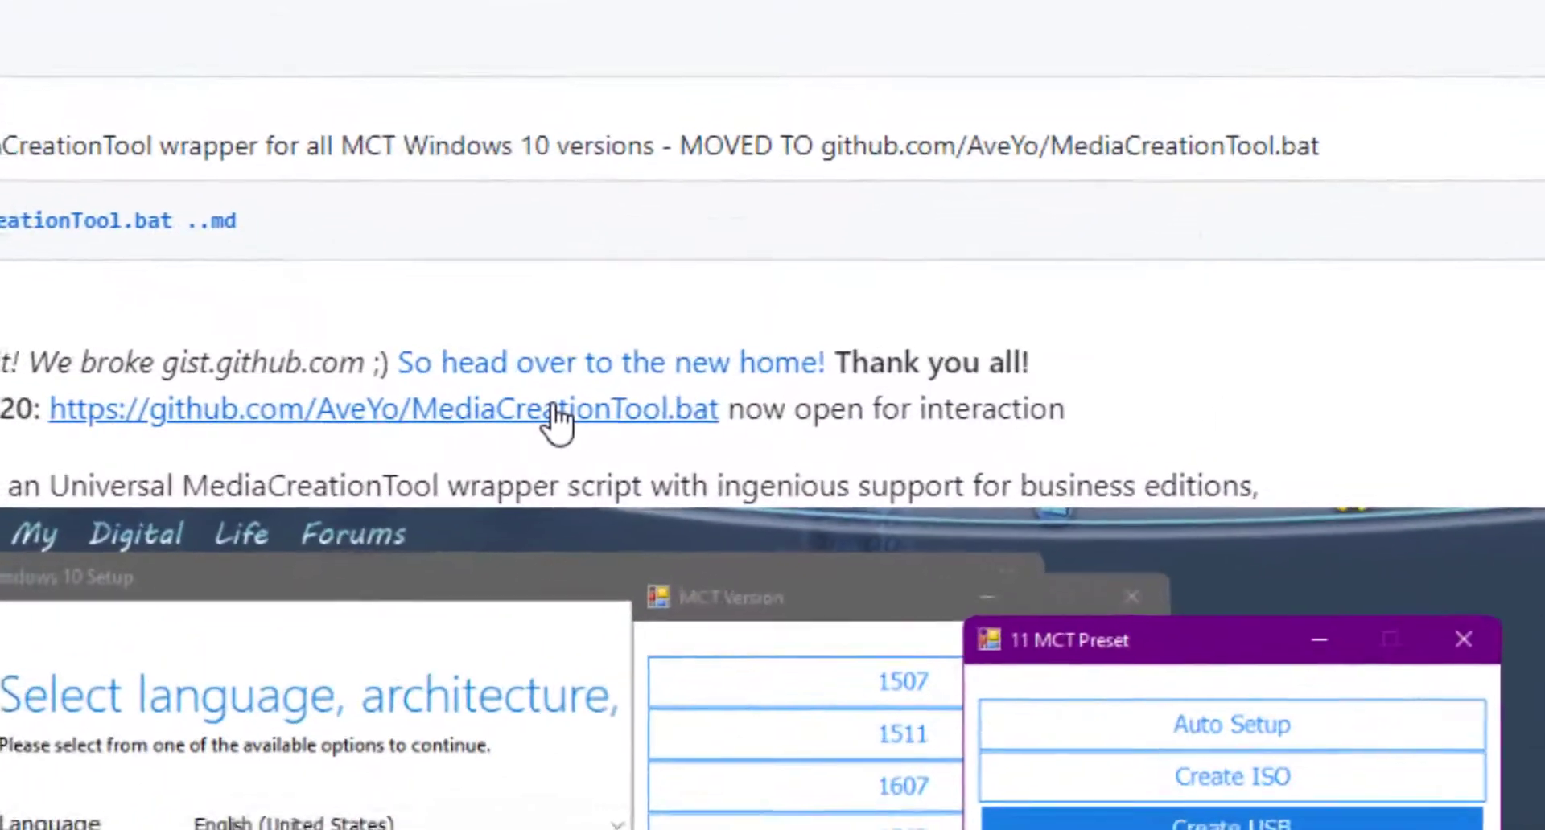
left_click(383, 409)
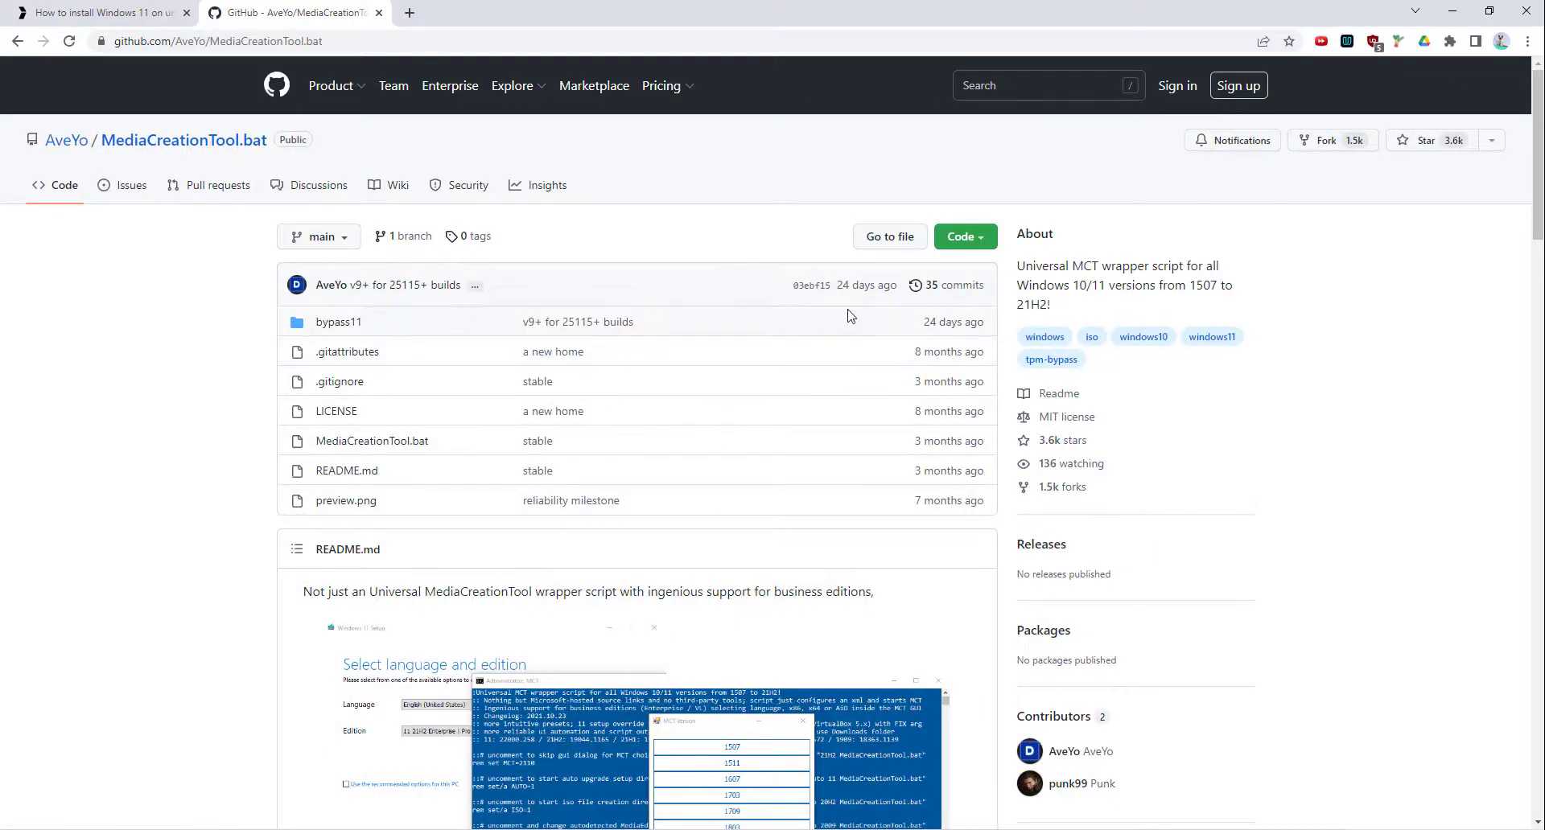
Step: Download the repository as a ZIP from the Code menu and open the downloaded file
left_click(958, 236)
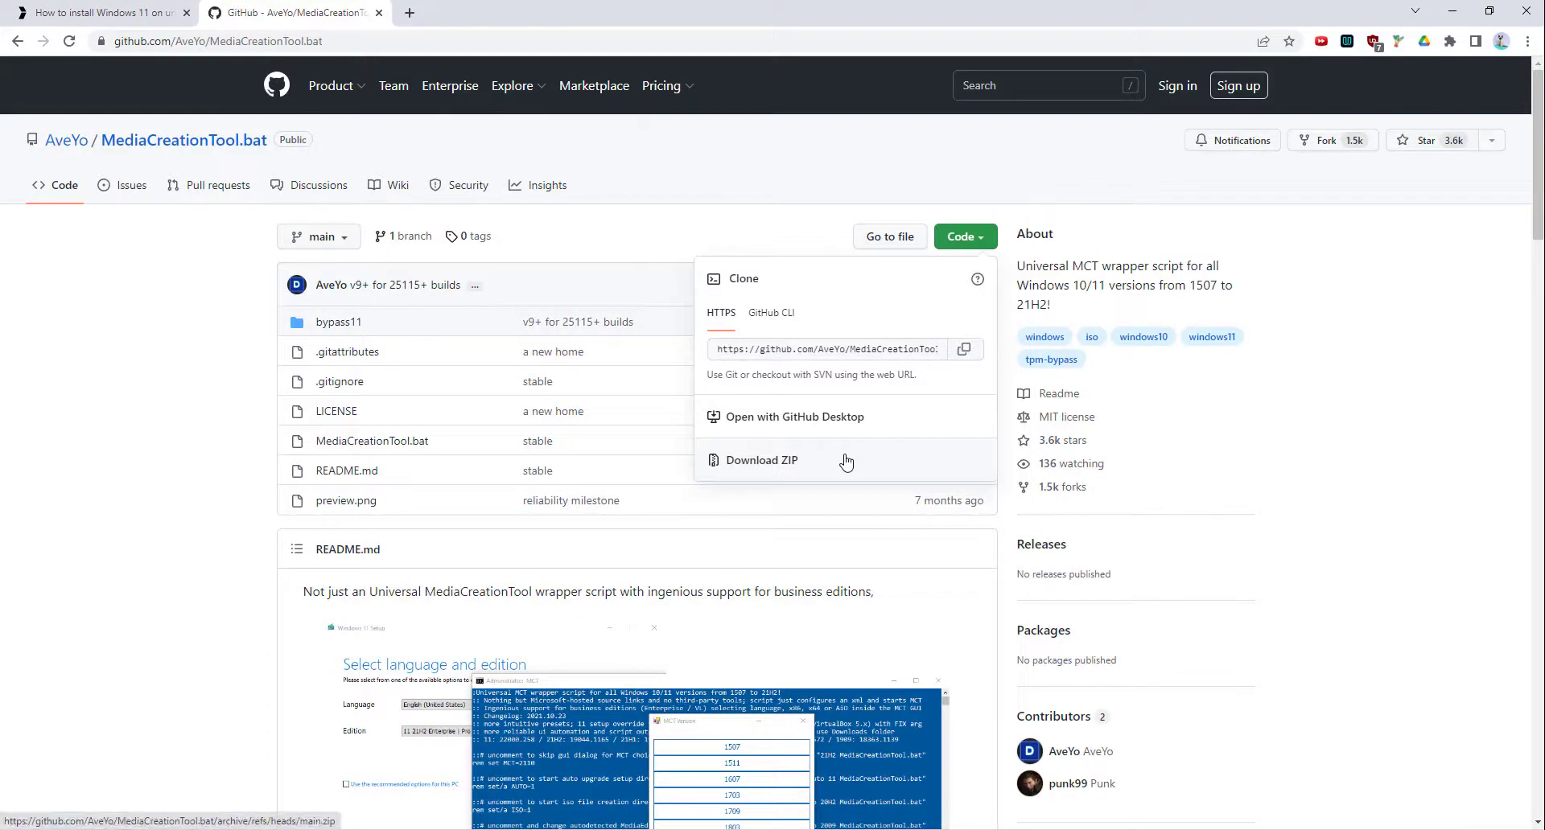
left_click(762, 461)
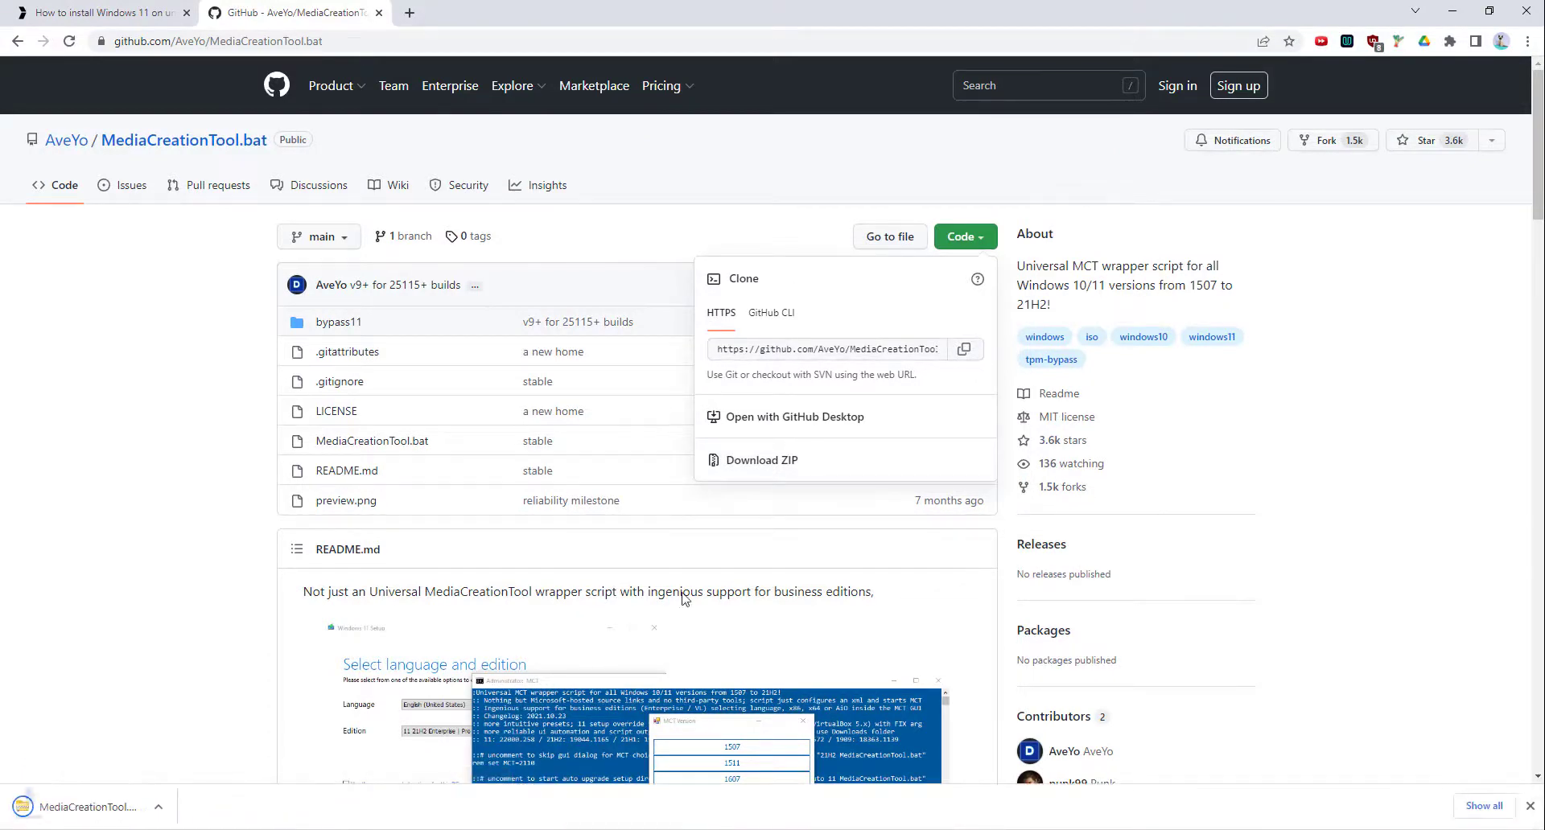
left_click(761, 460)
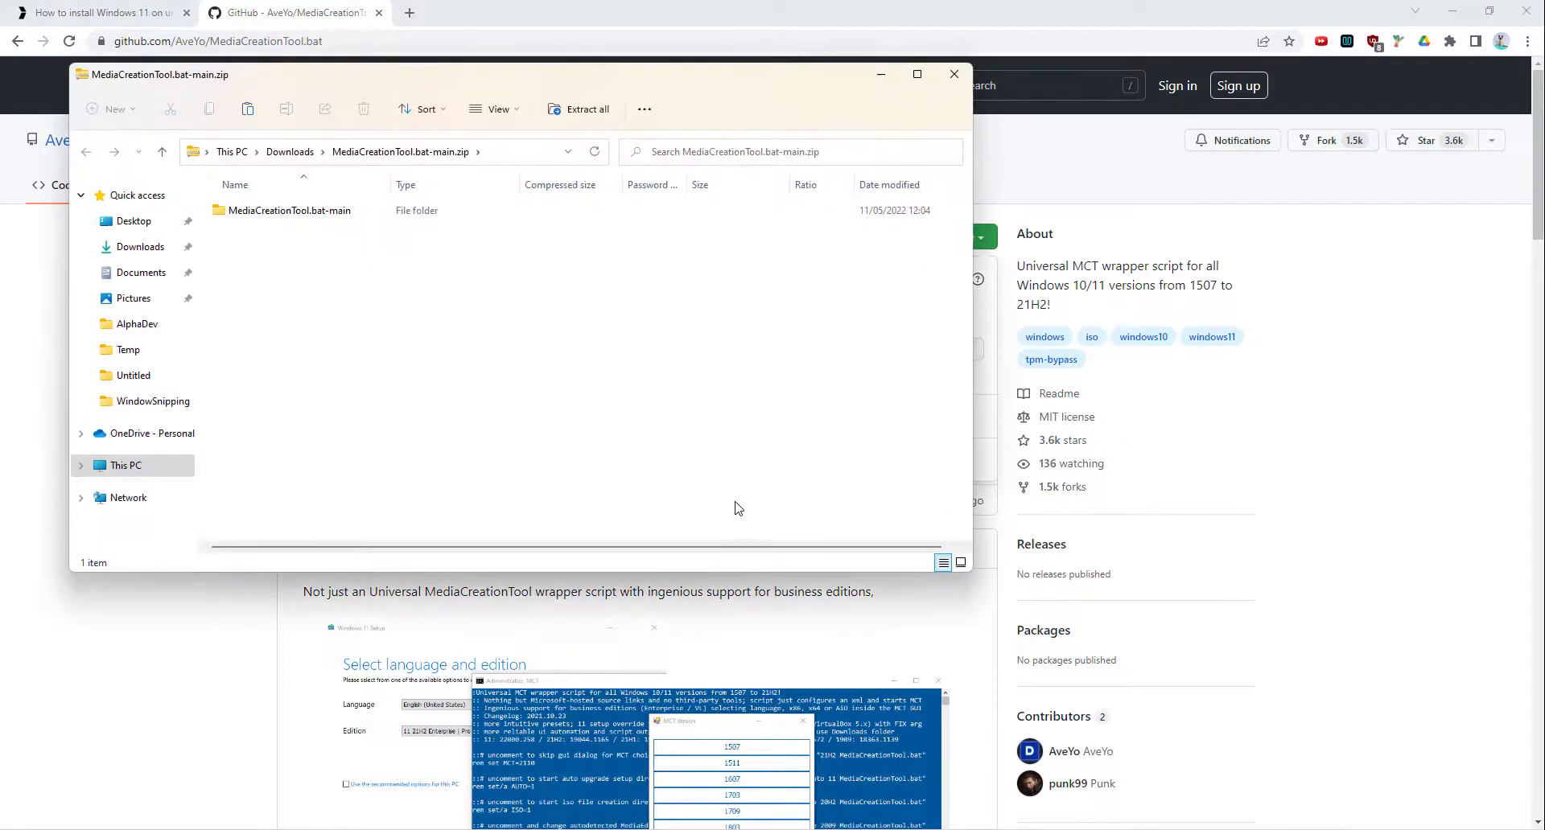
Step: Browse into MediaCreationTool.bat-main and its bypass11 folder inside the ZIP
left_click(286, 209)
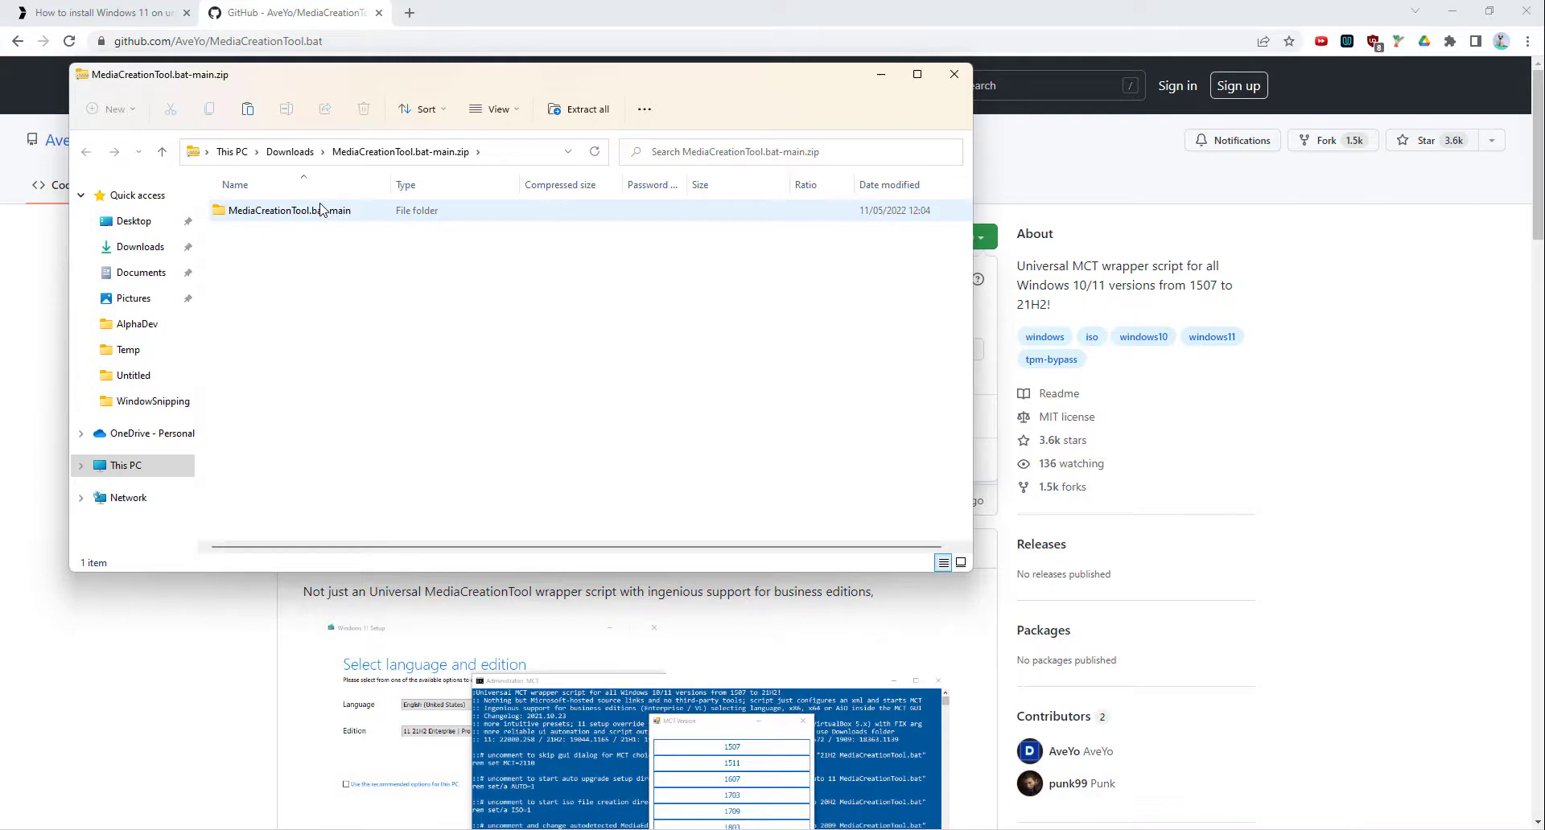
double_click(292, 209)
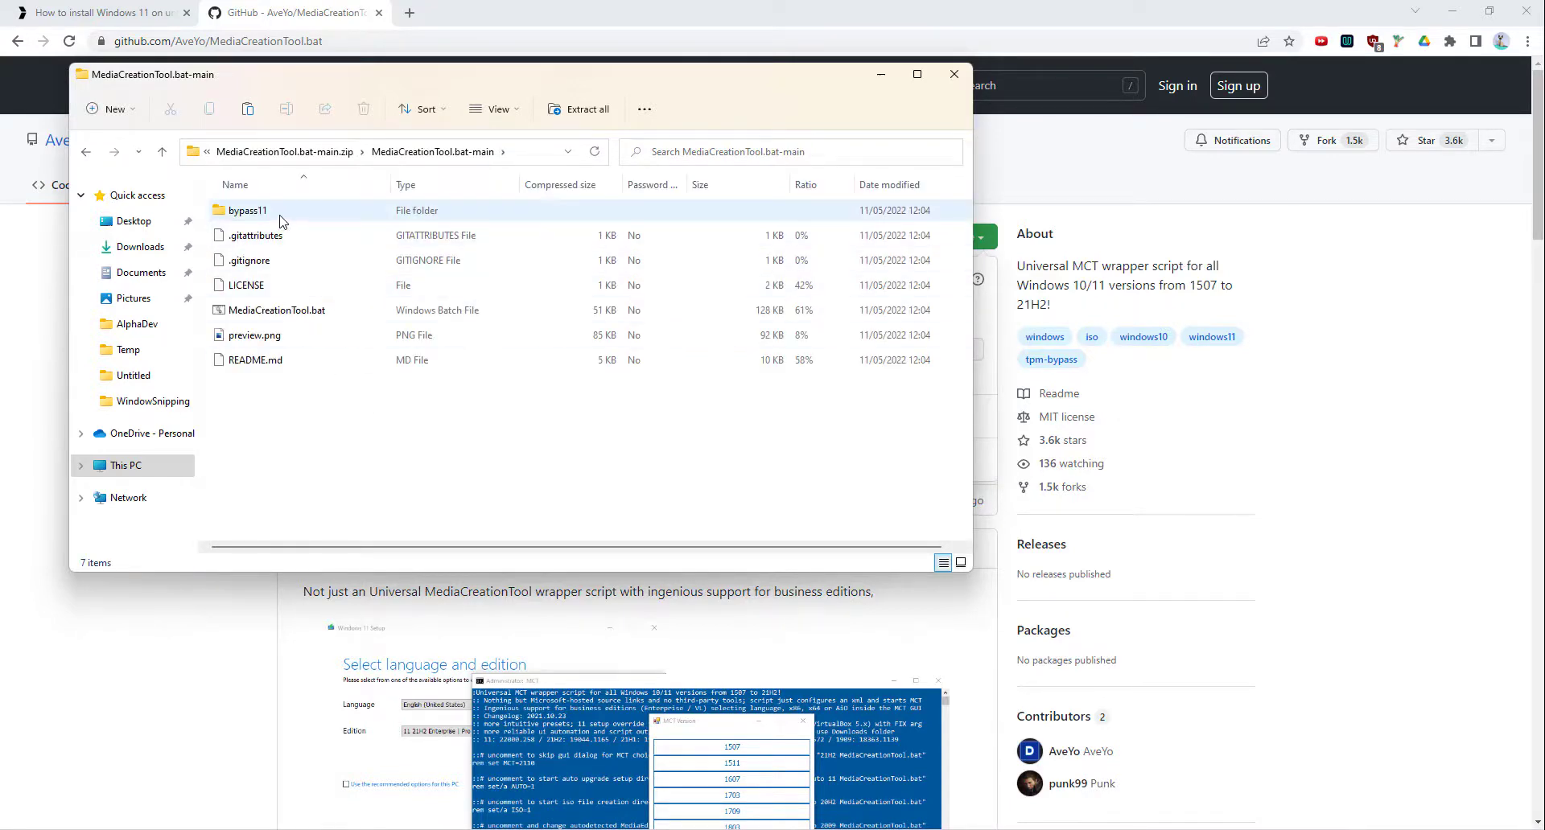
double_click(248, 209)
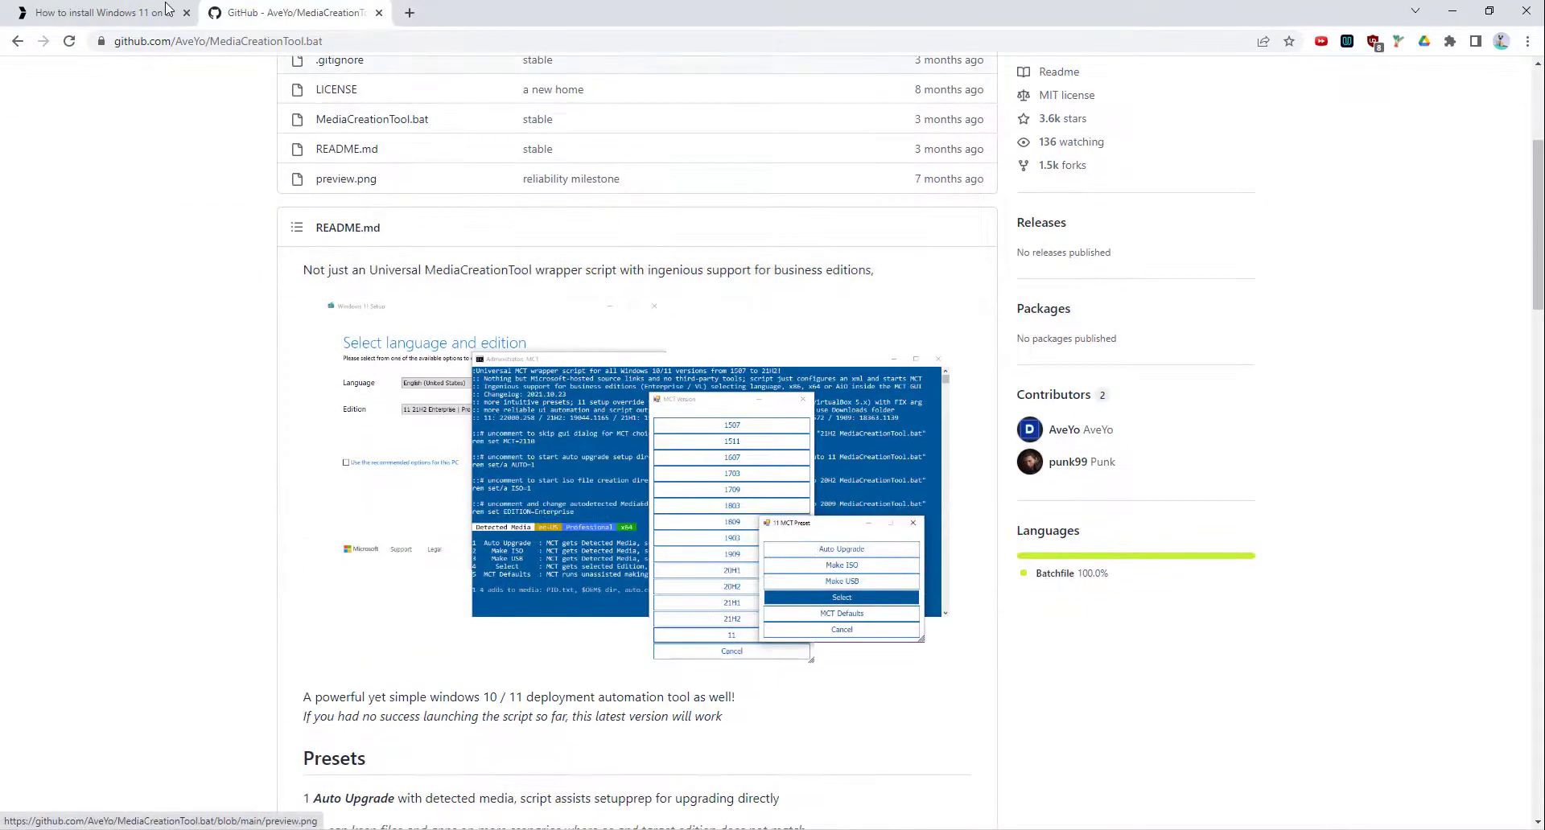
Step: Highlight step 11's run-as-administrator note and reach the 'Upgrade to Windows 11 using ISO file' section
left_click(98, 12)
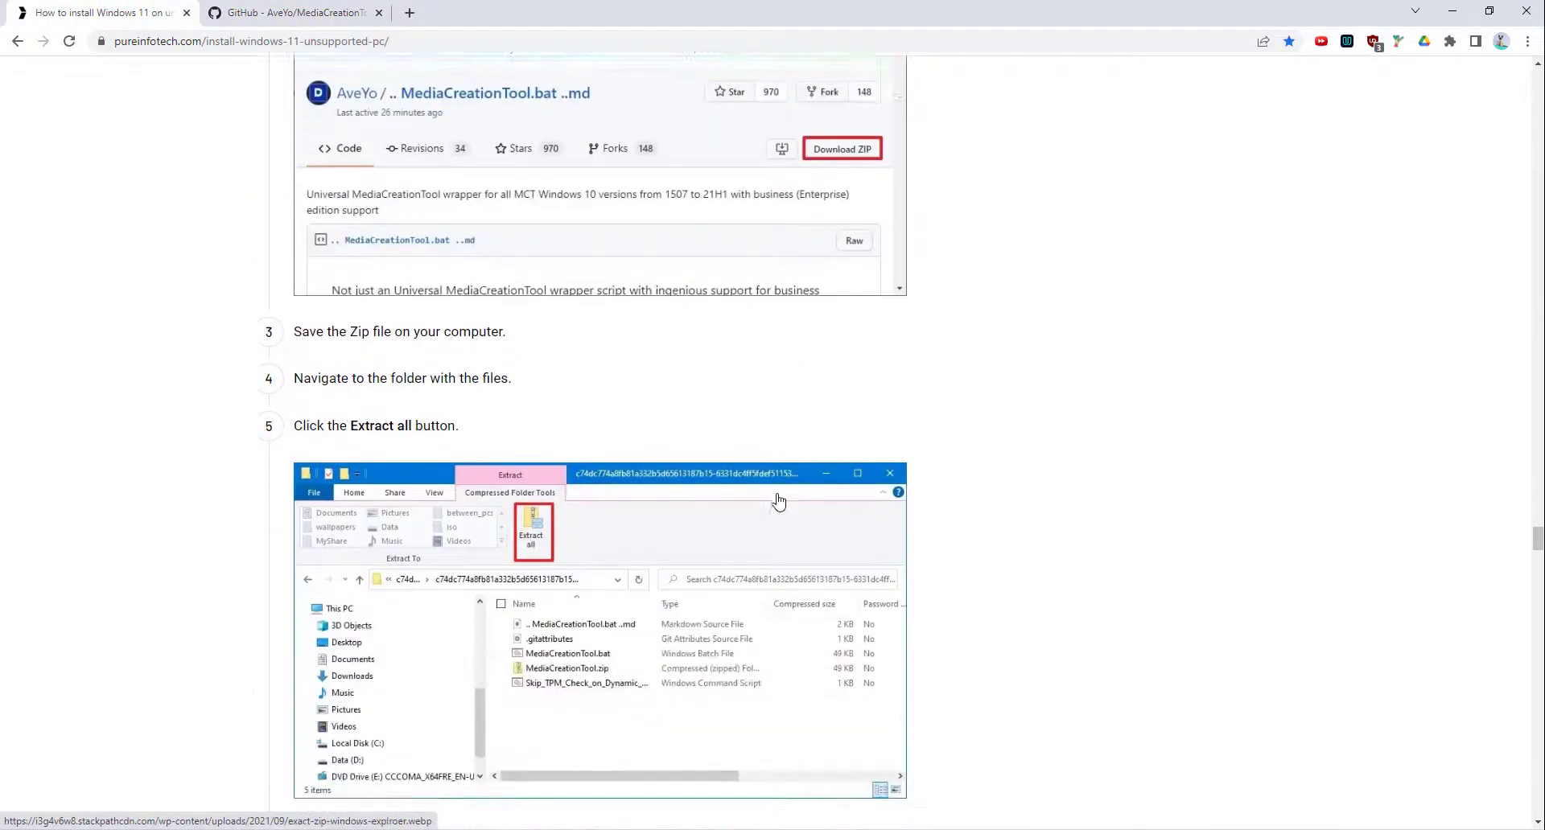
scroll("down", 3)
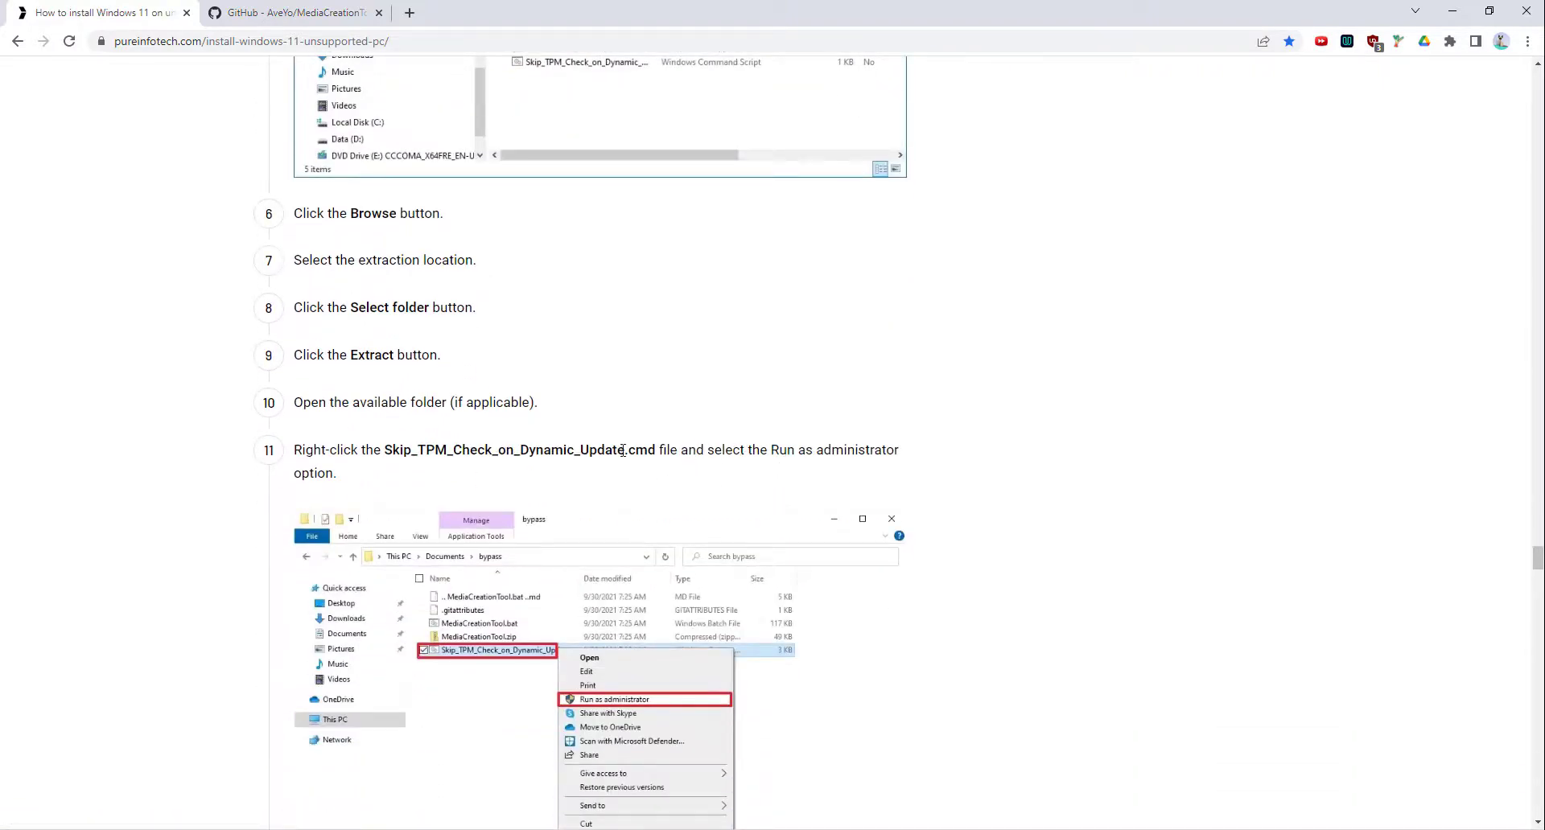
left_click_drag(624, 450, 883, 451)
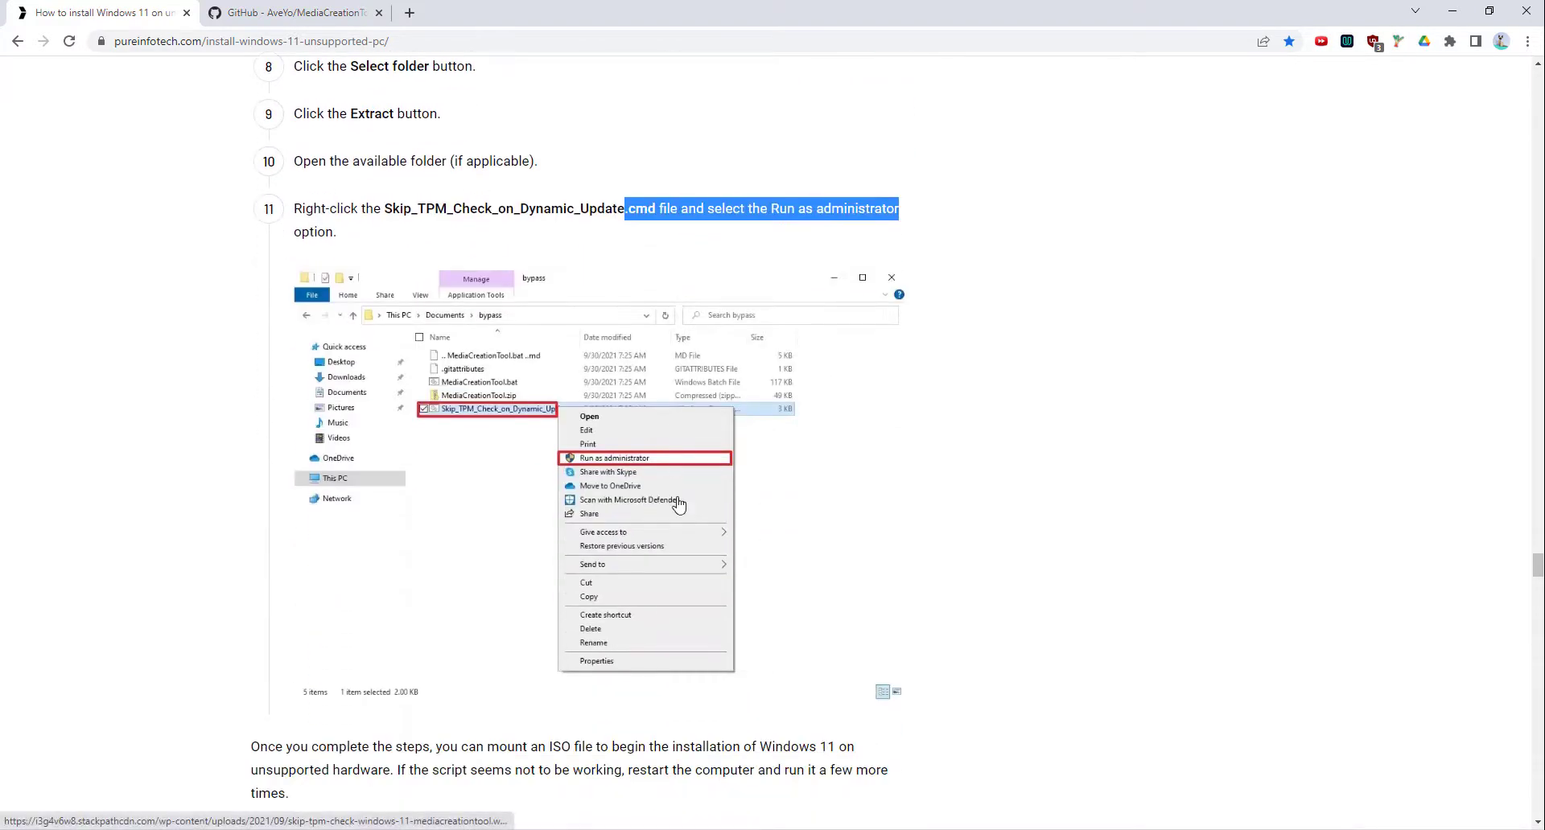
scroll("down", 3)
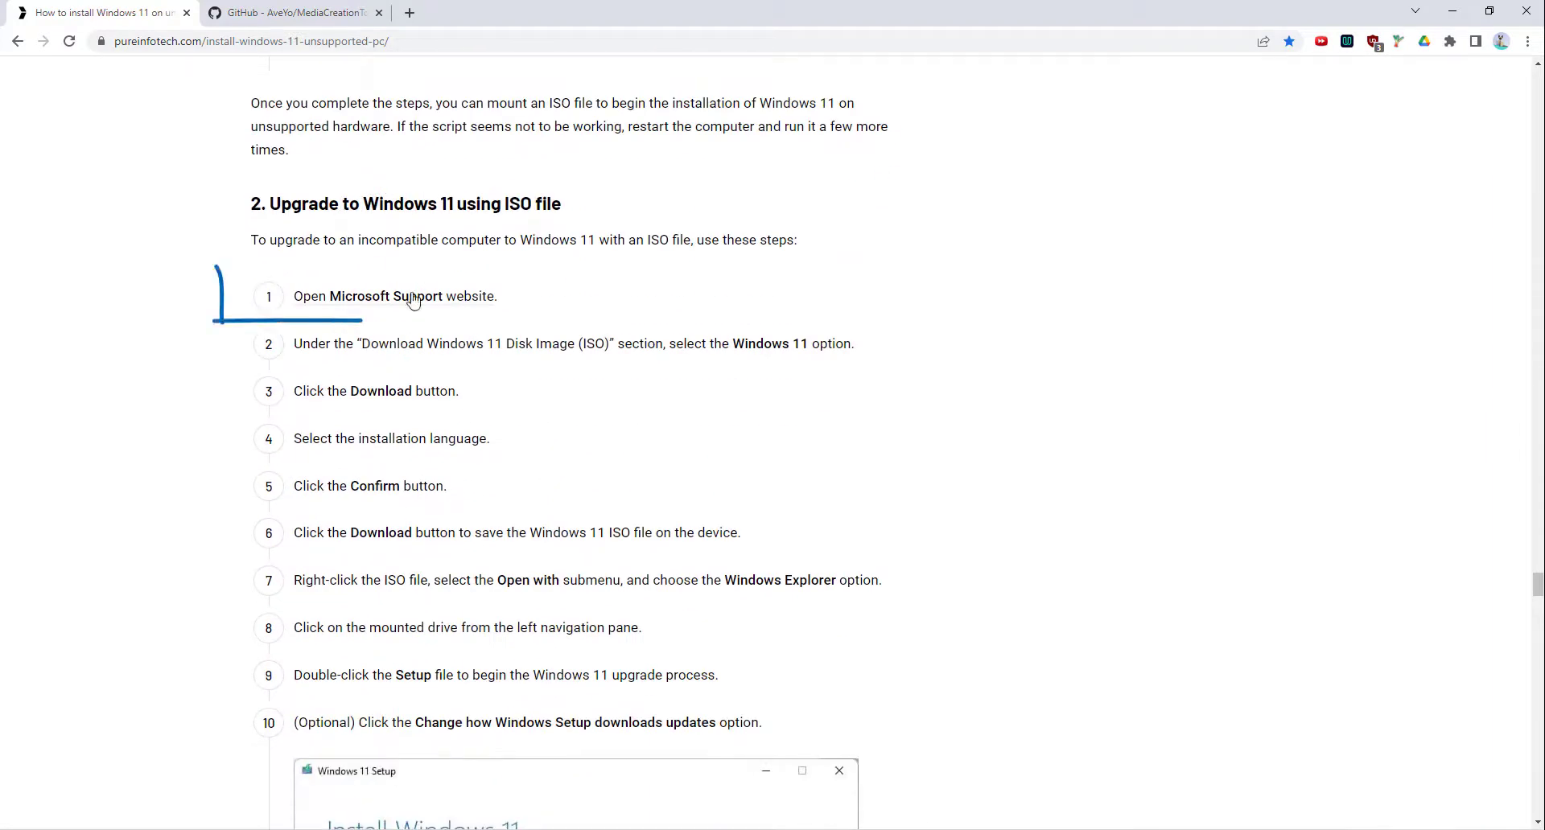
Step: Choose Windows 11 (multi-edition ISO) on Microsoft's download page, then return to the guide
left_click(383, 297)
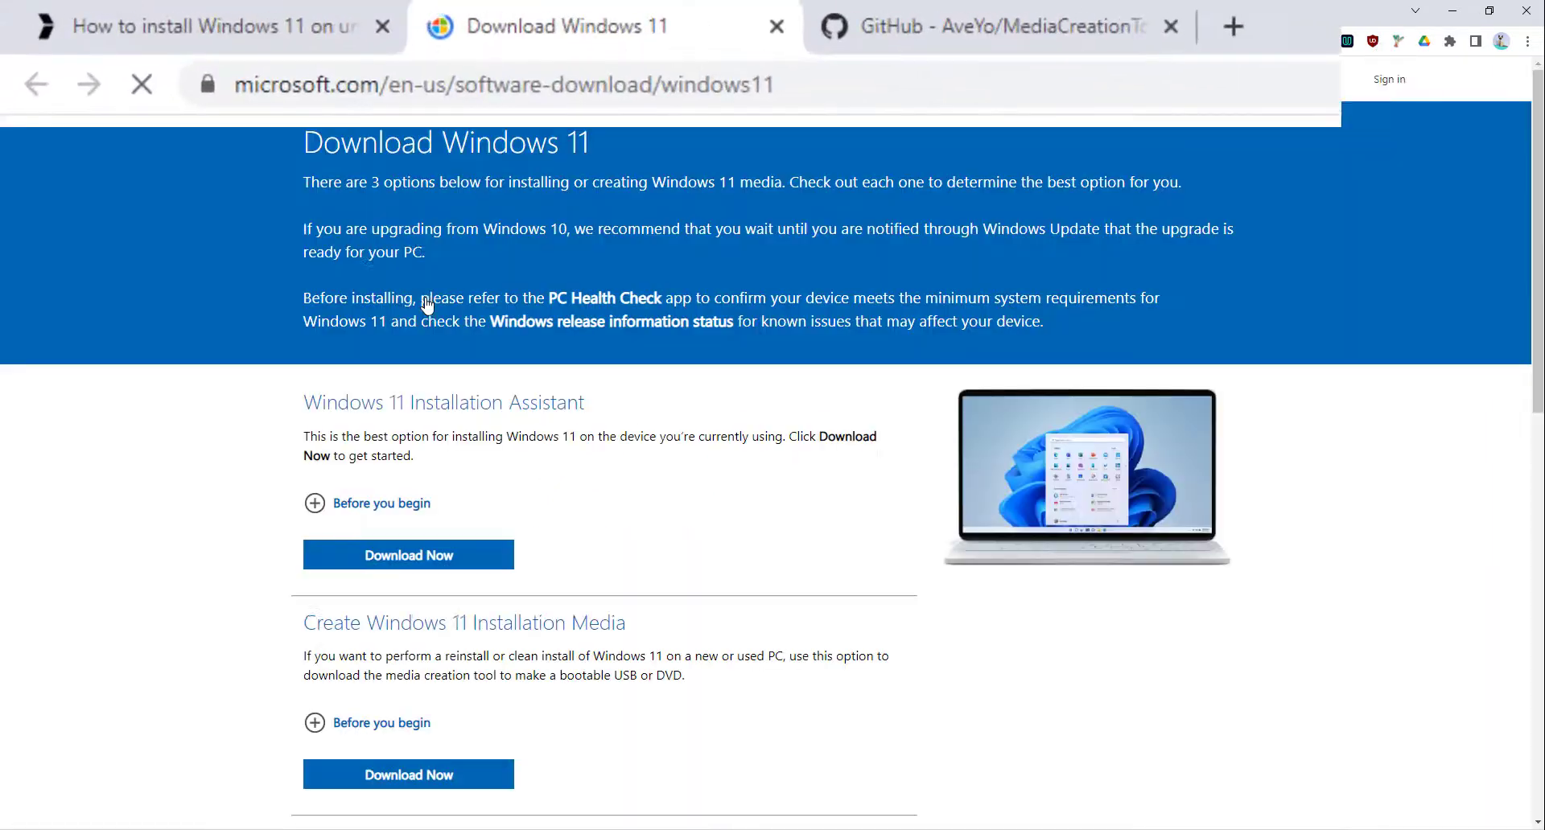
scroll("down", 3)
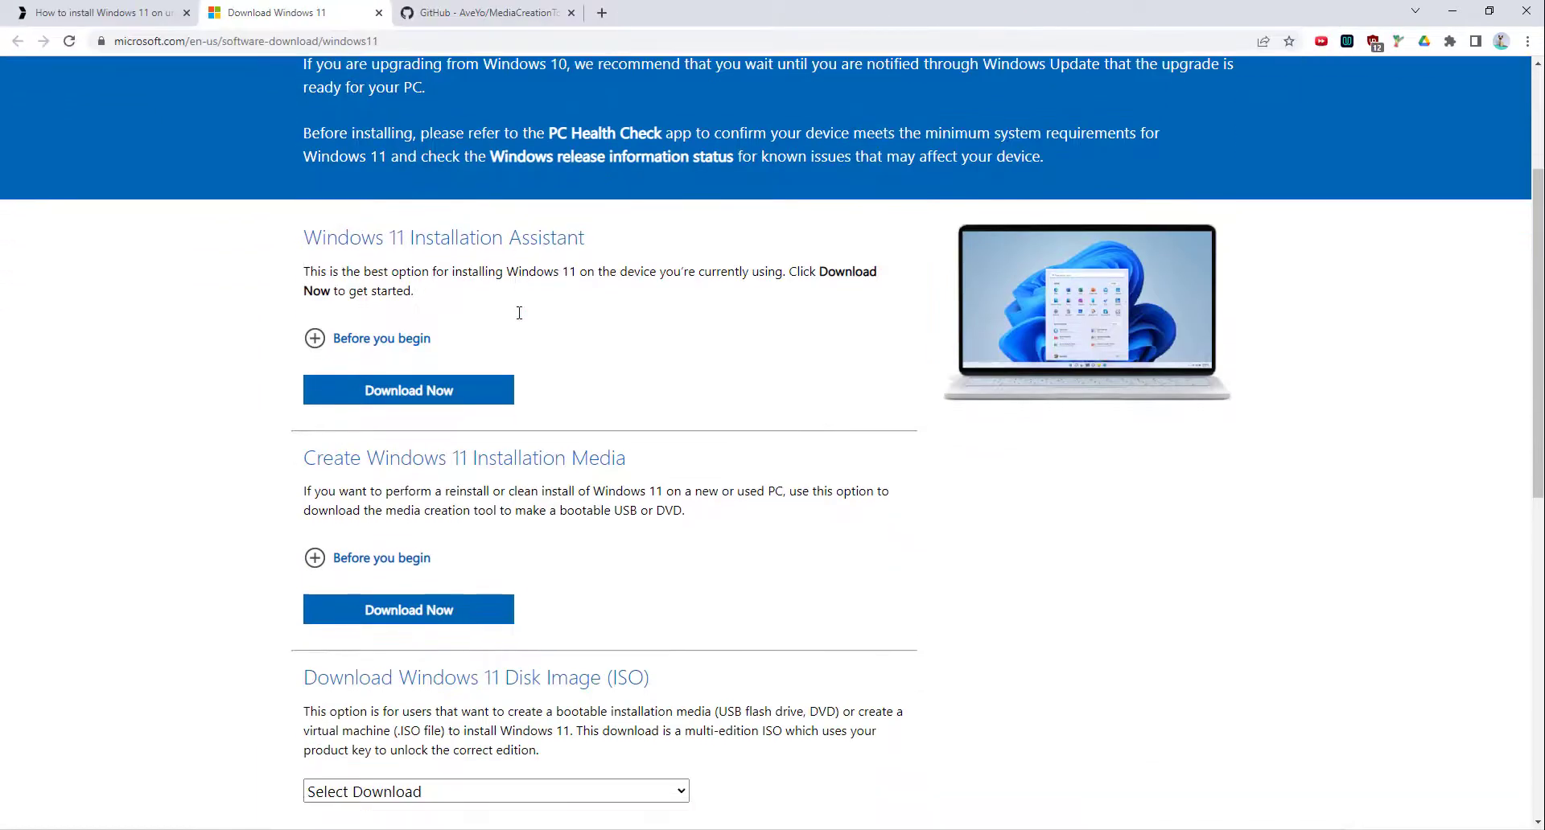
scroll("down", 3)
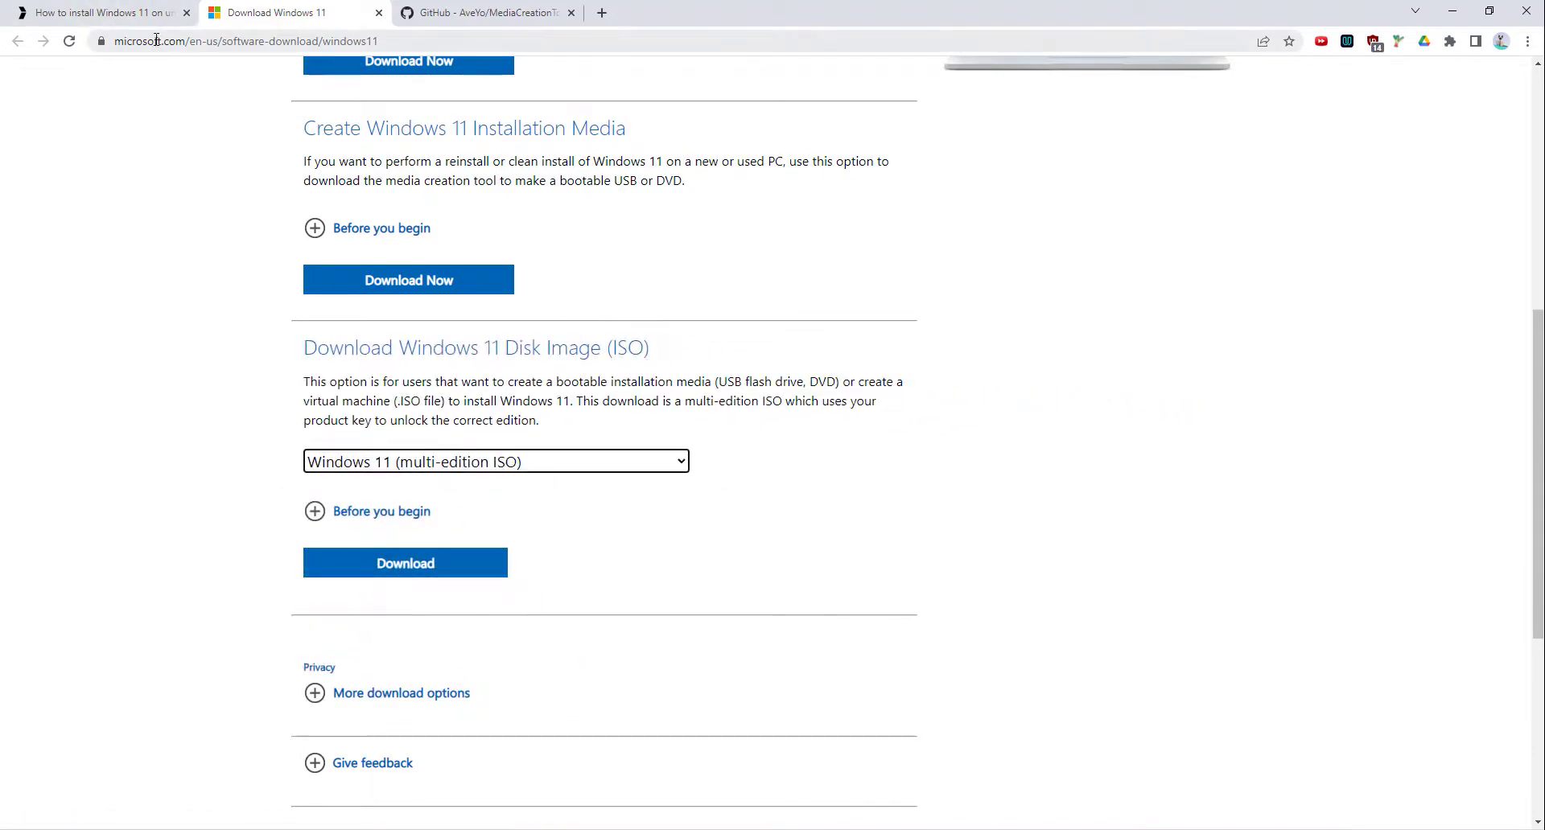
left_click(98, 11)
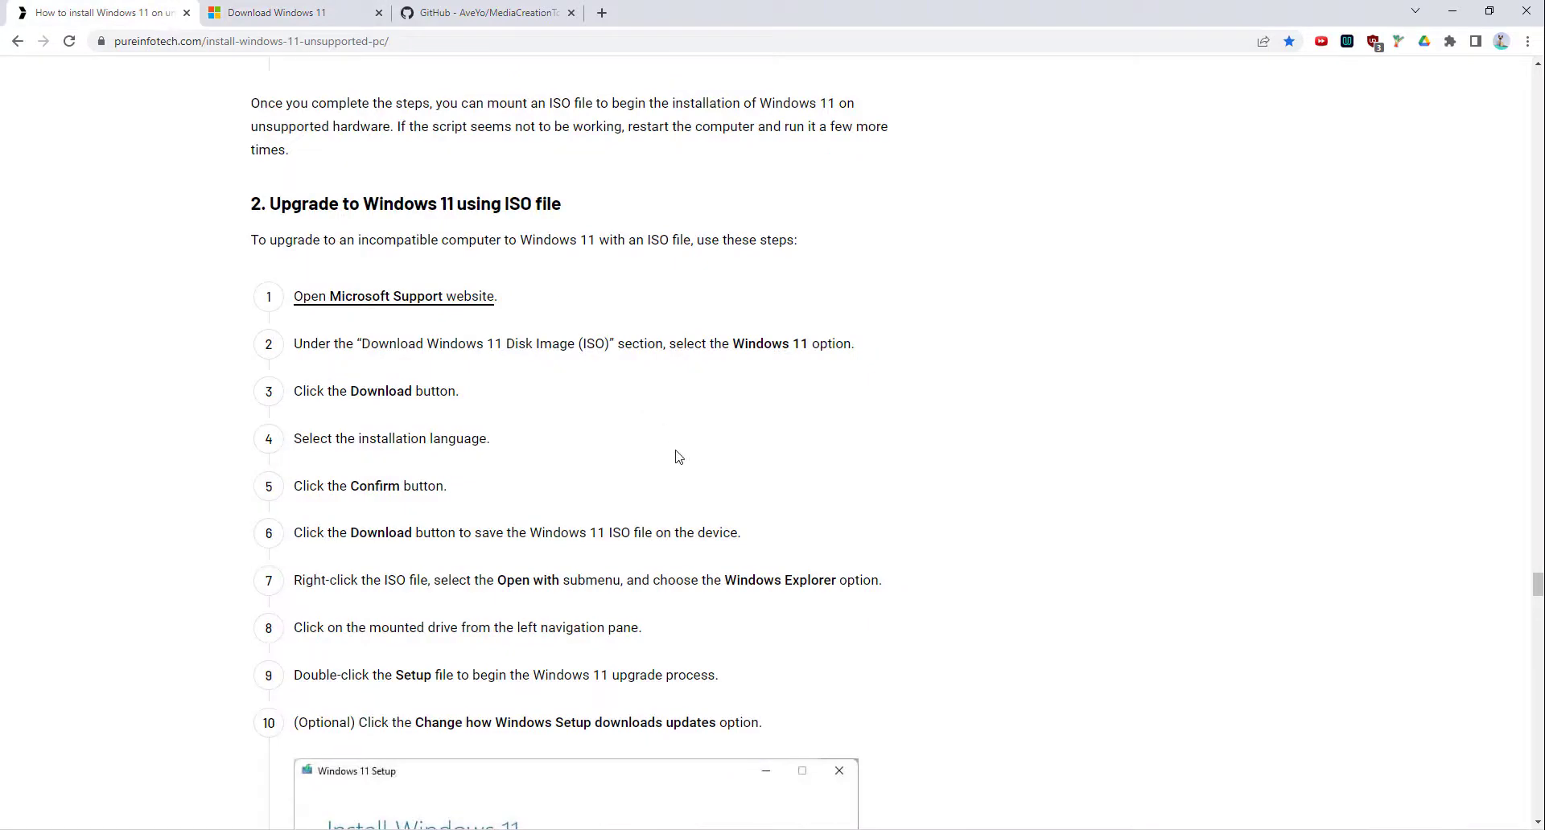
scroll("down", 3)
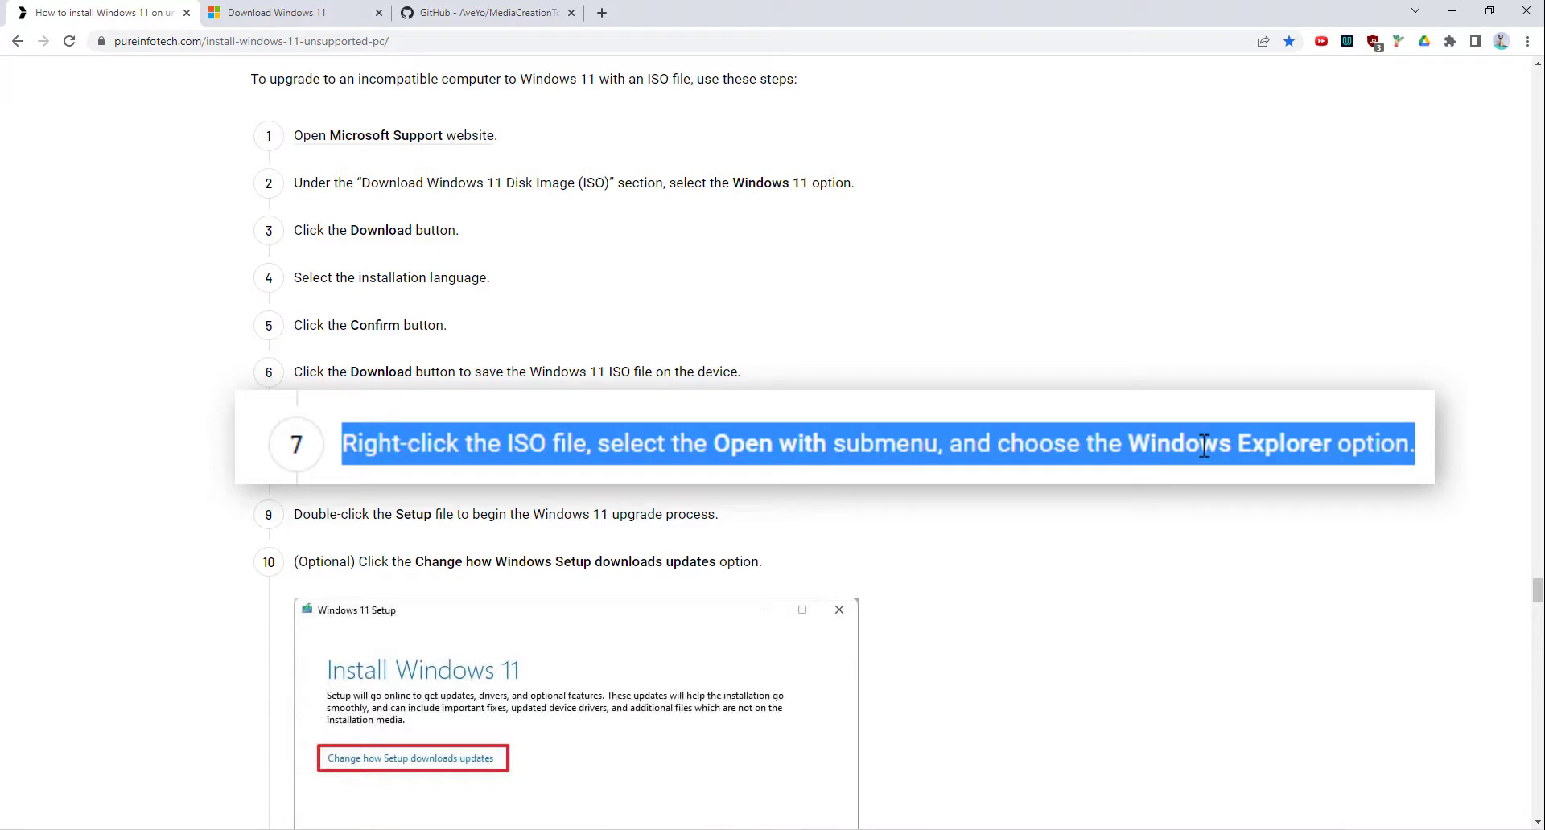
mouse_move(1199, 438)
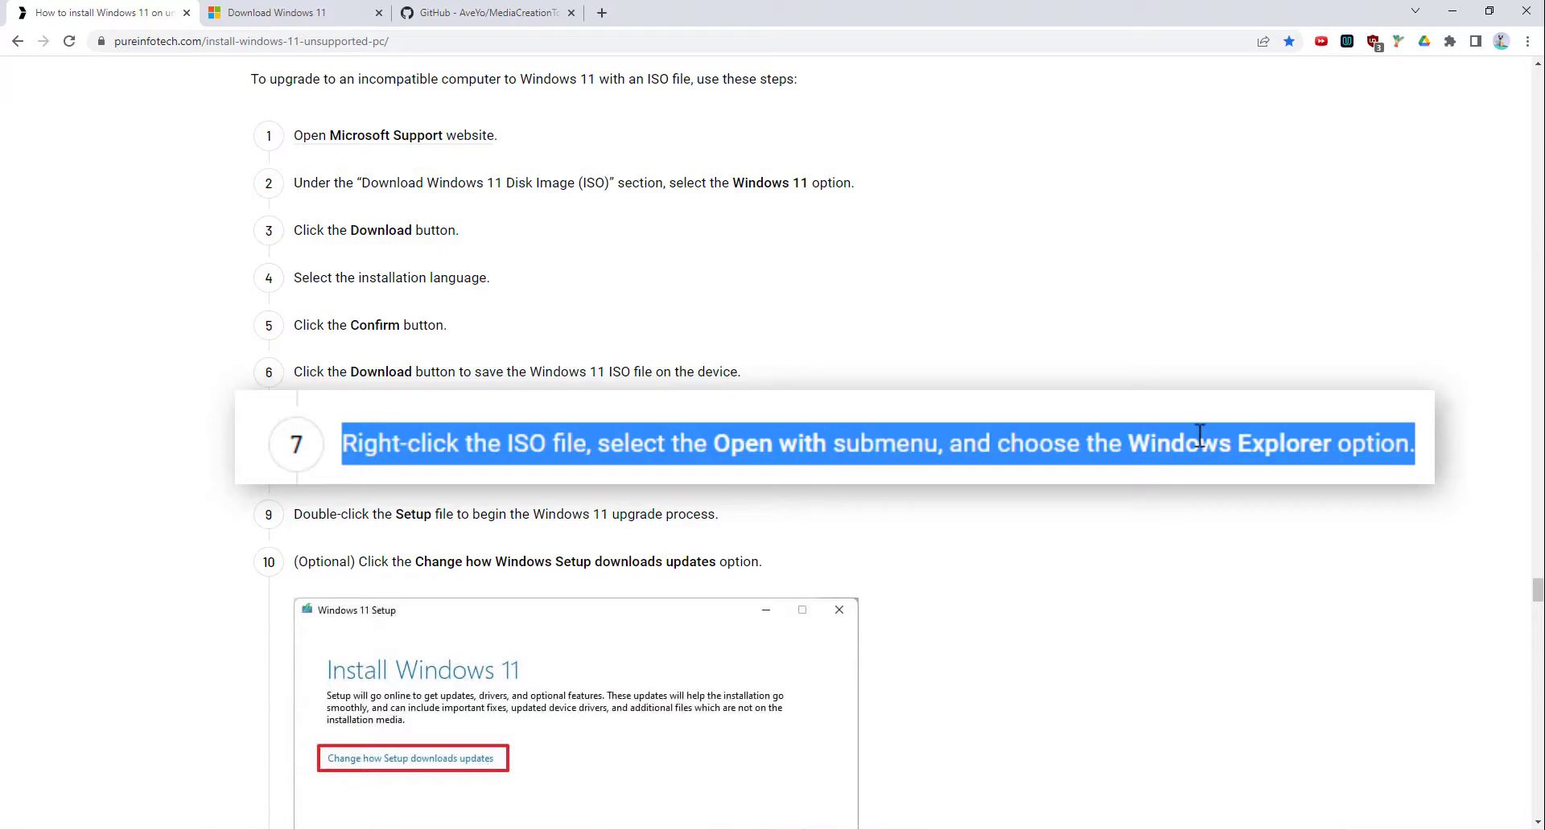
mouse_move(1197, 436)
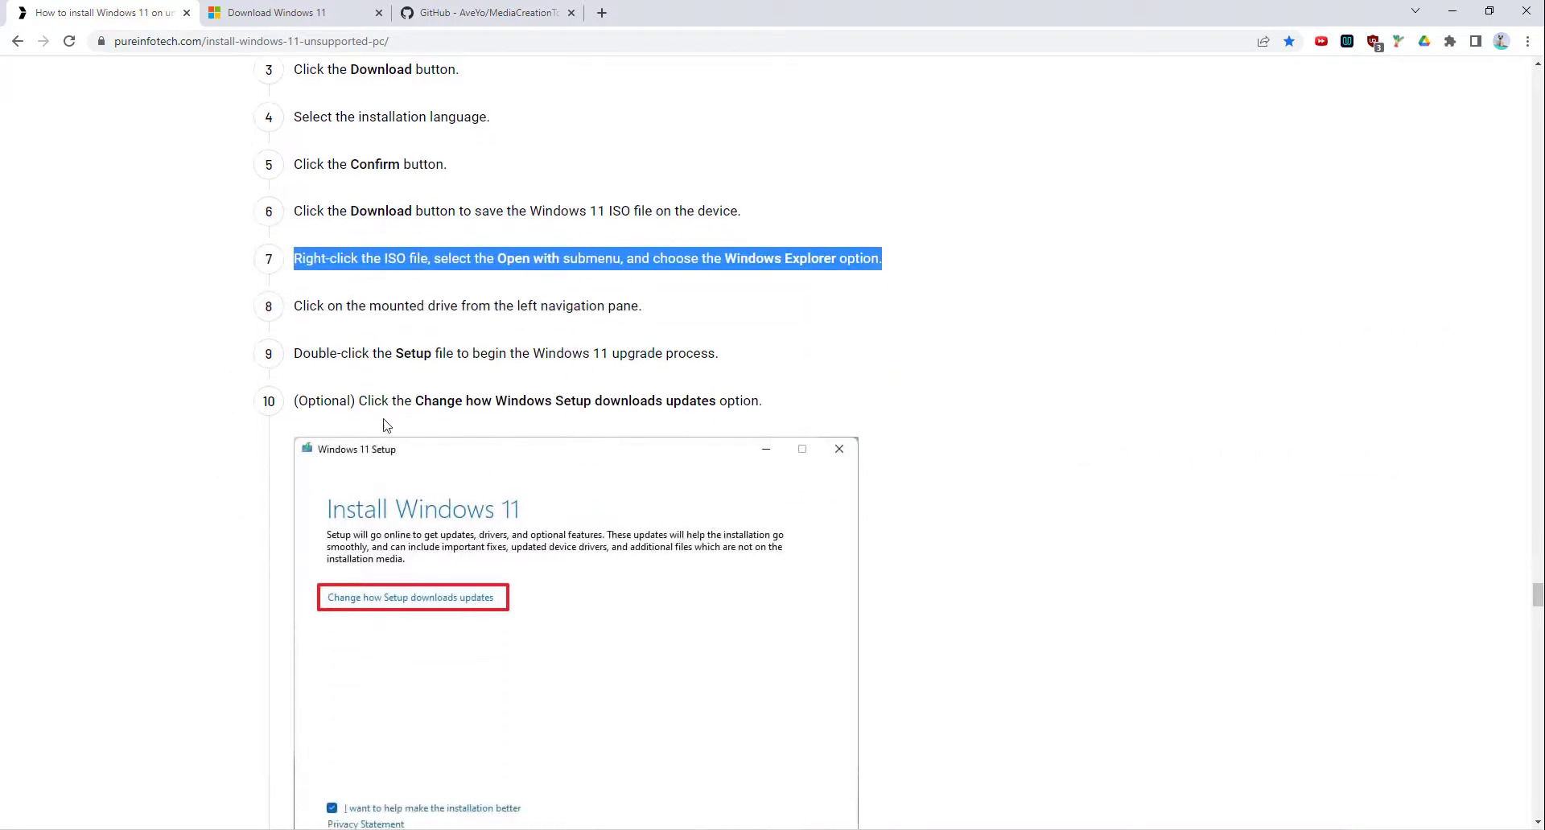
scroll("down", 3)
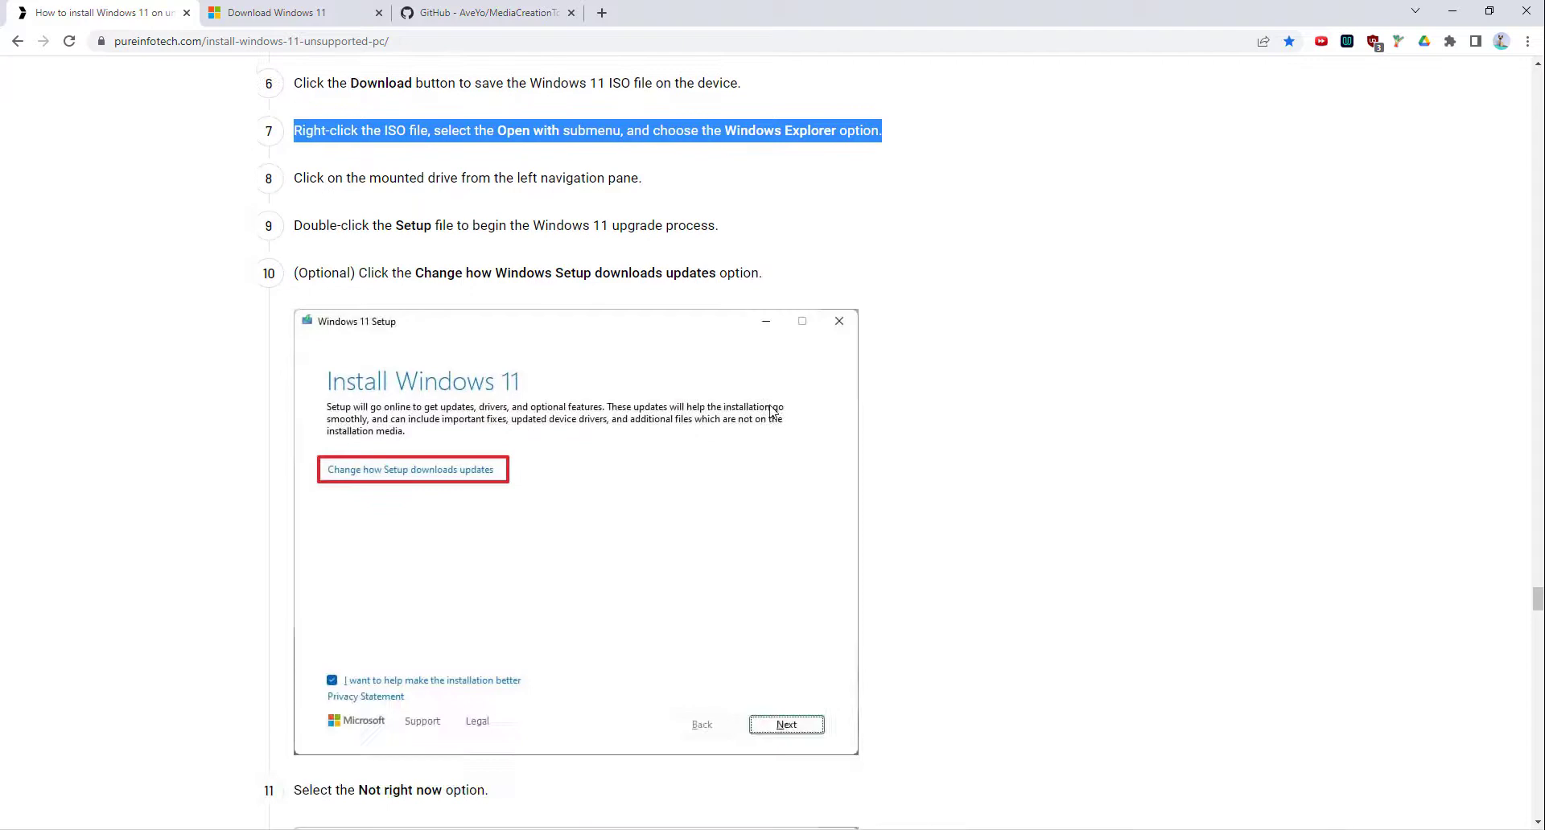
scroll("down", 3)
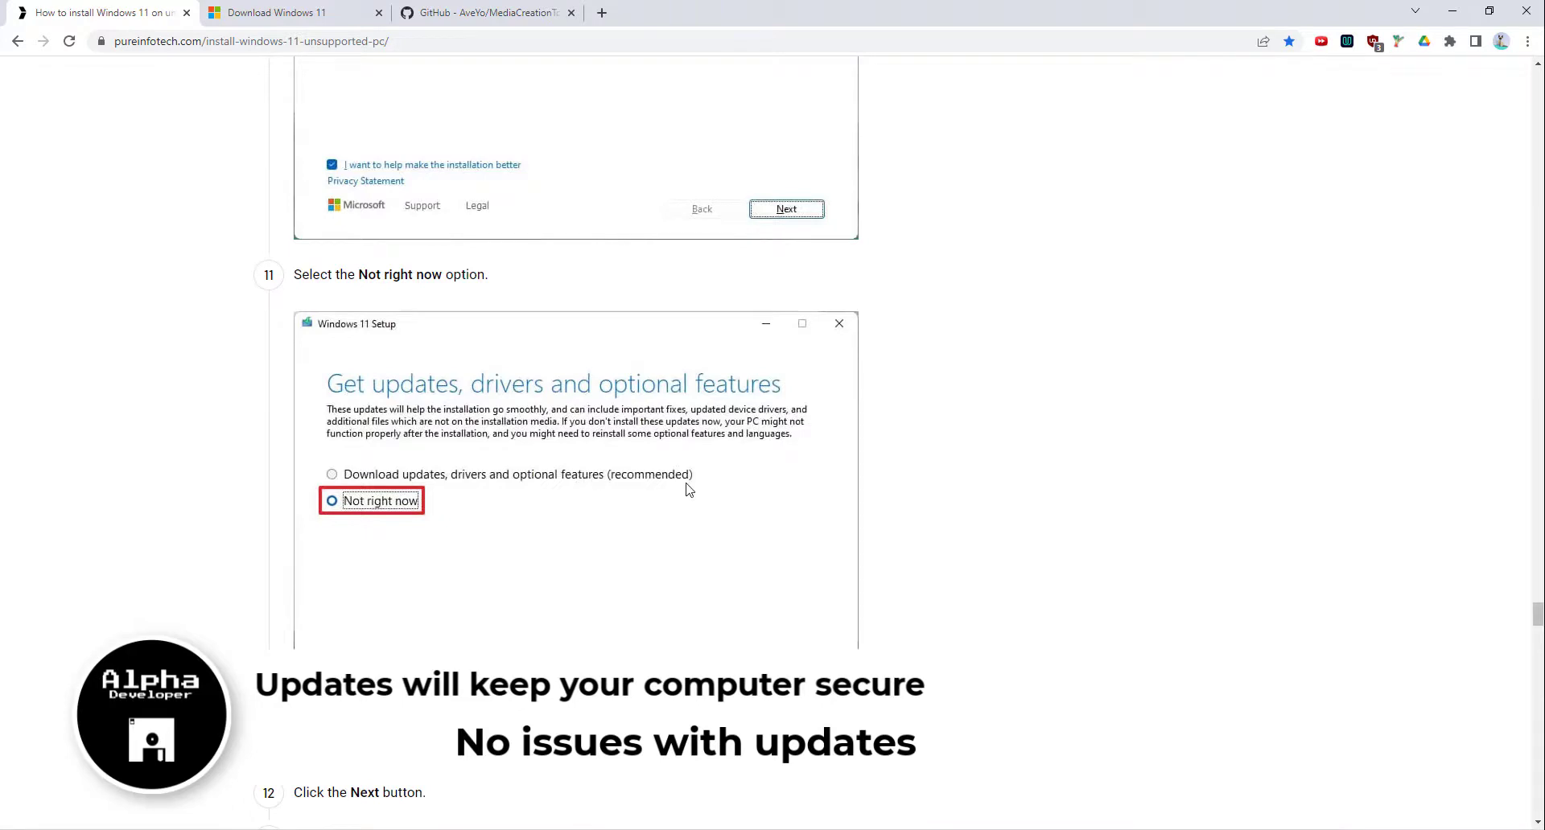
scroll("down", 3)
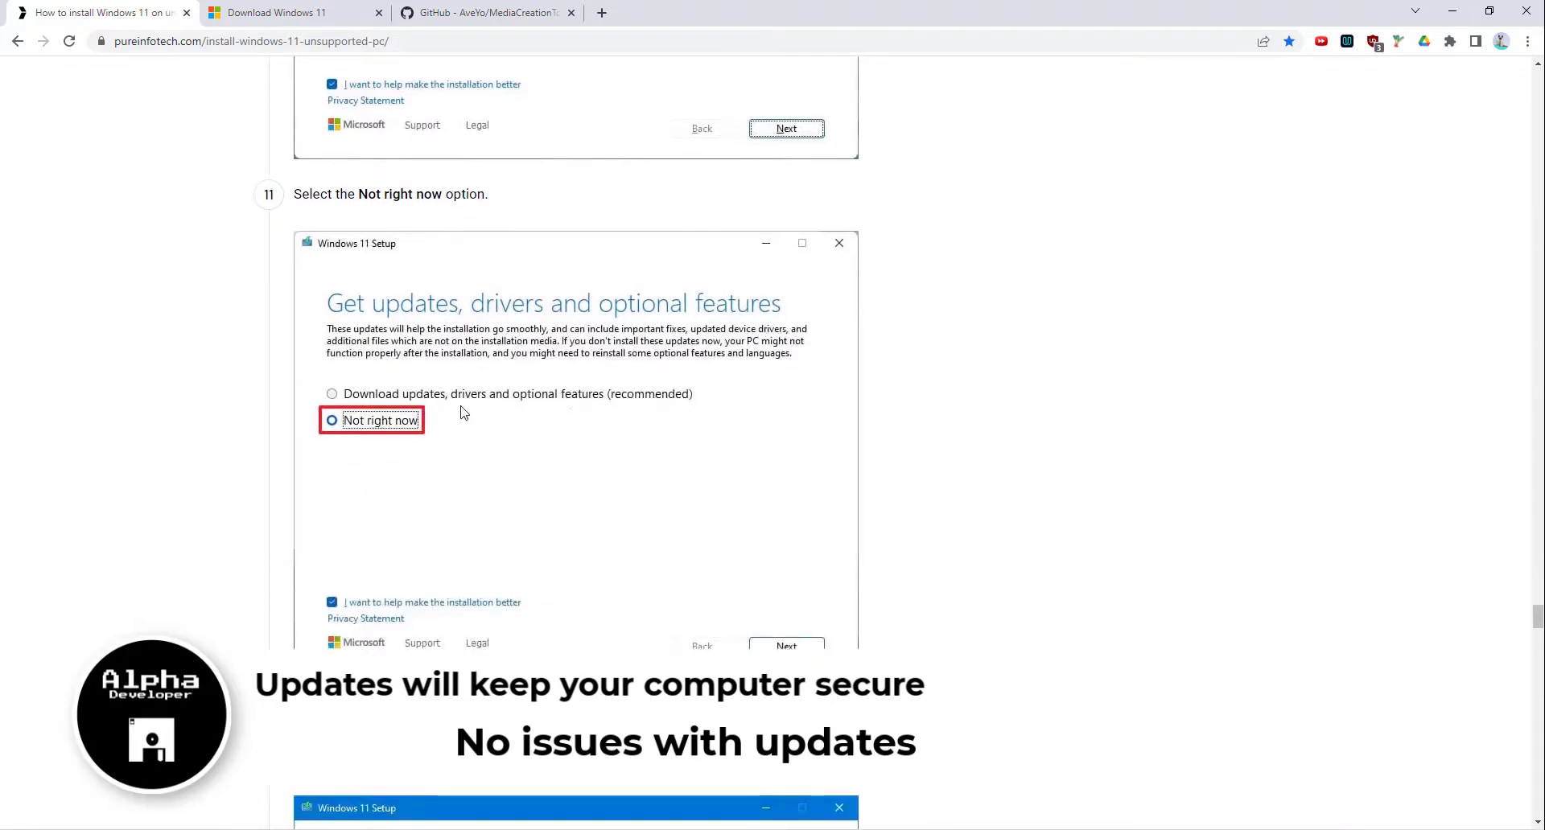
mouse_move(537, 407)
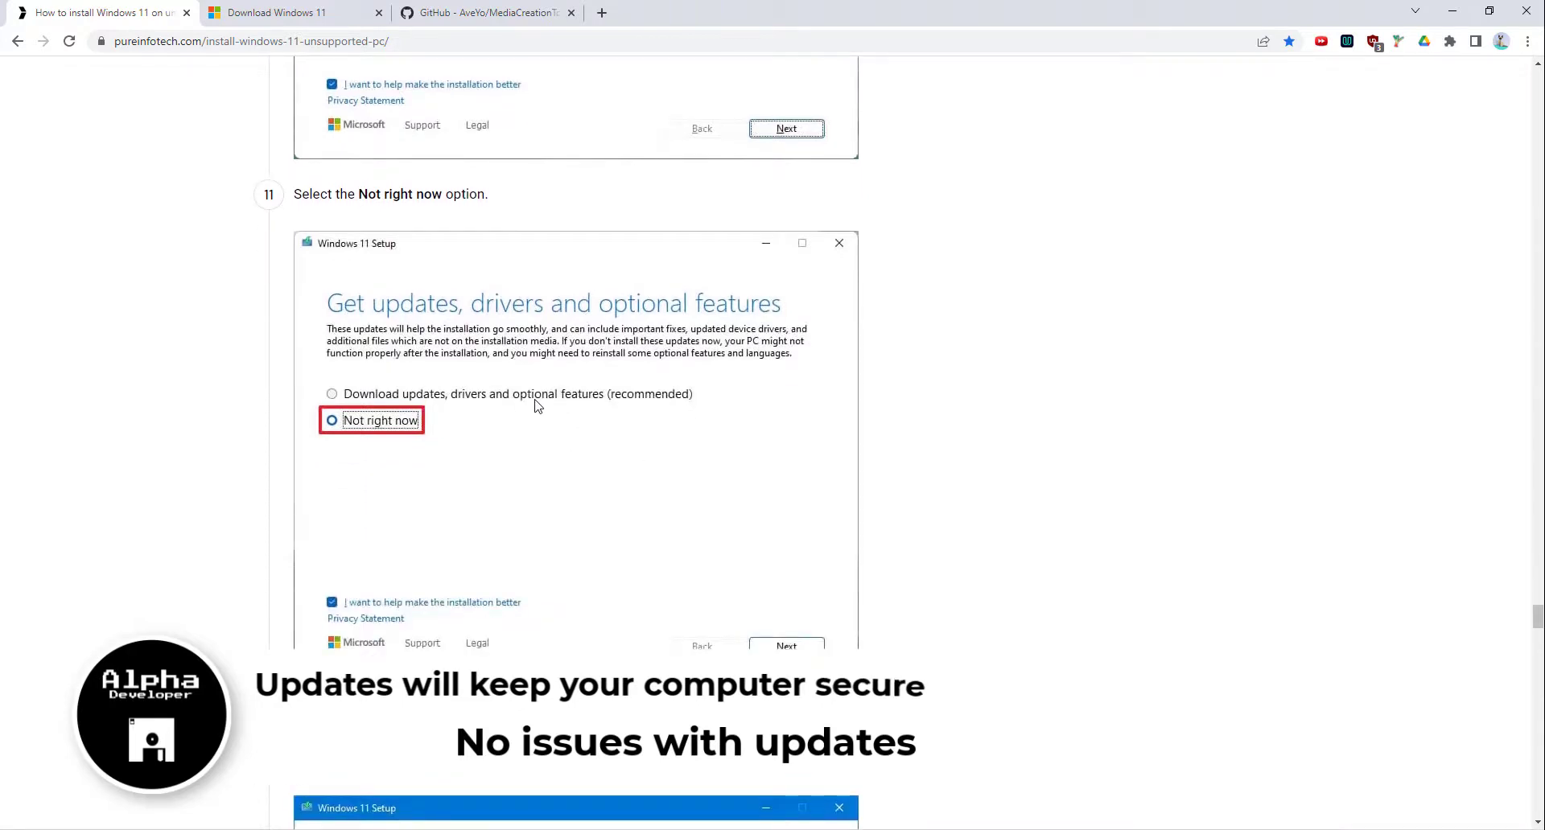
scroll("down", 3)
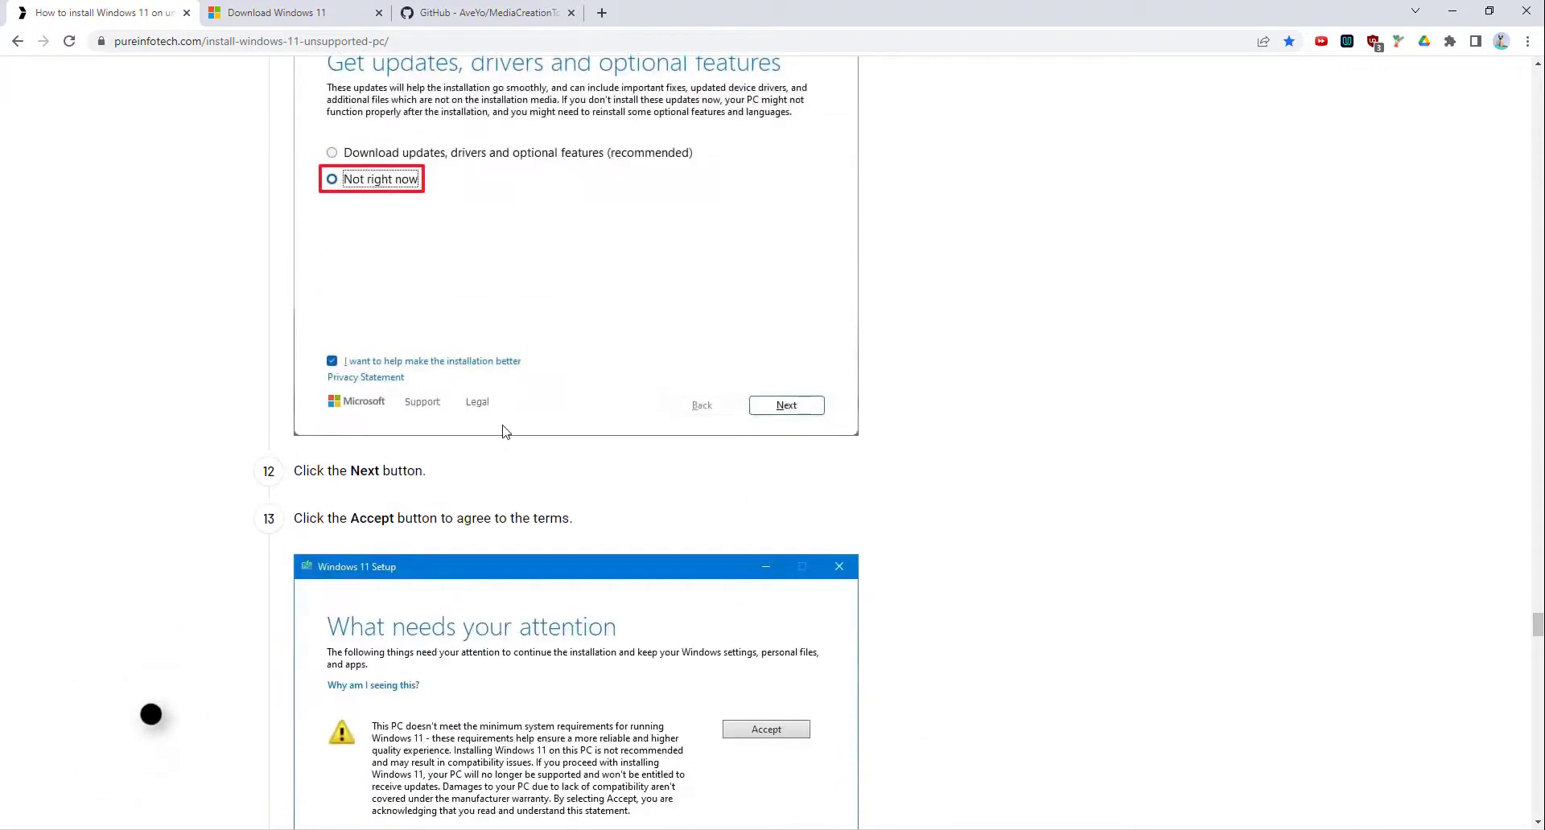
scroll("down", 3)
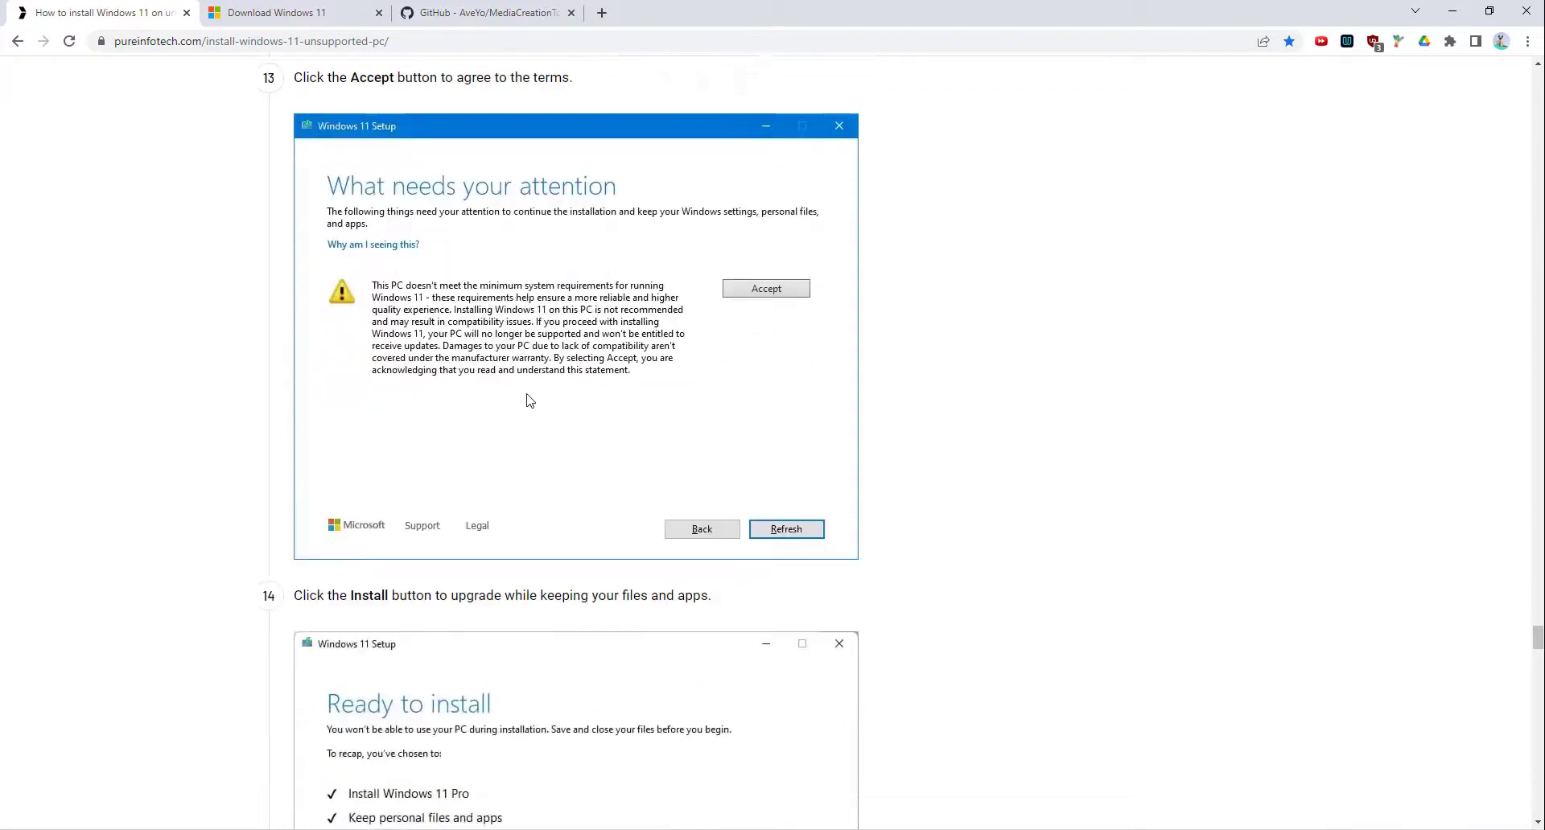
scroll("down", 3)
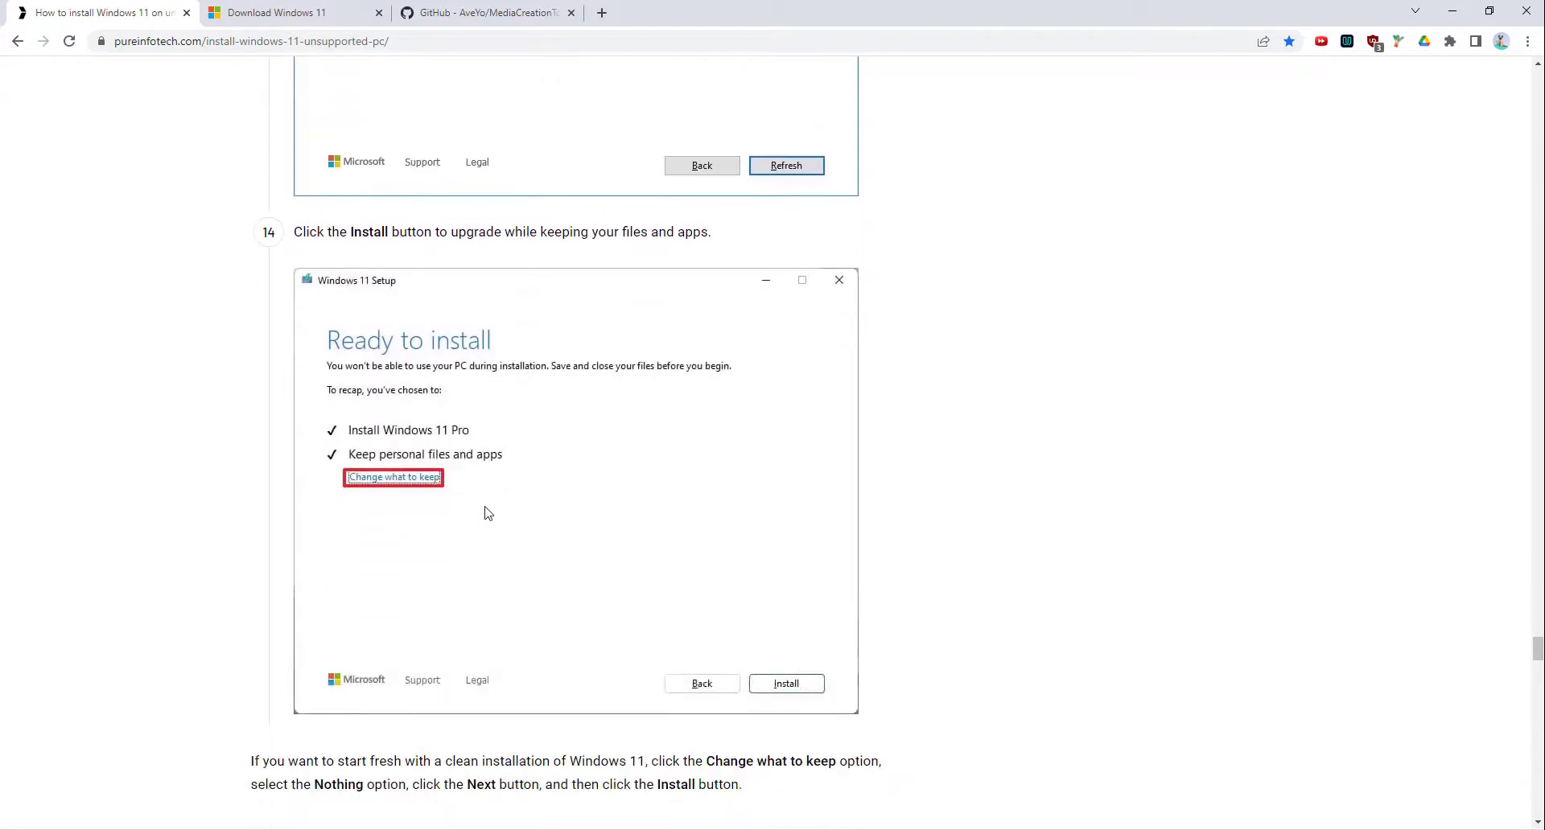
scroll("down", 3)
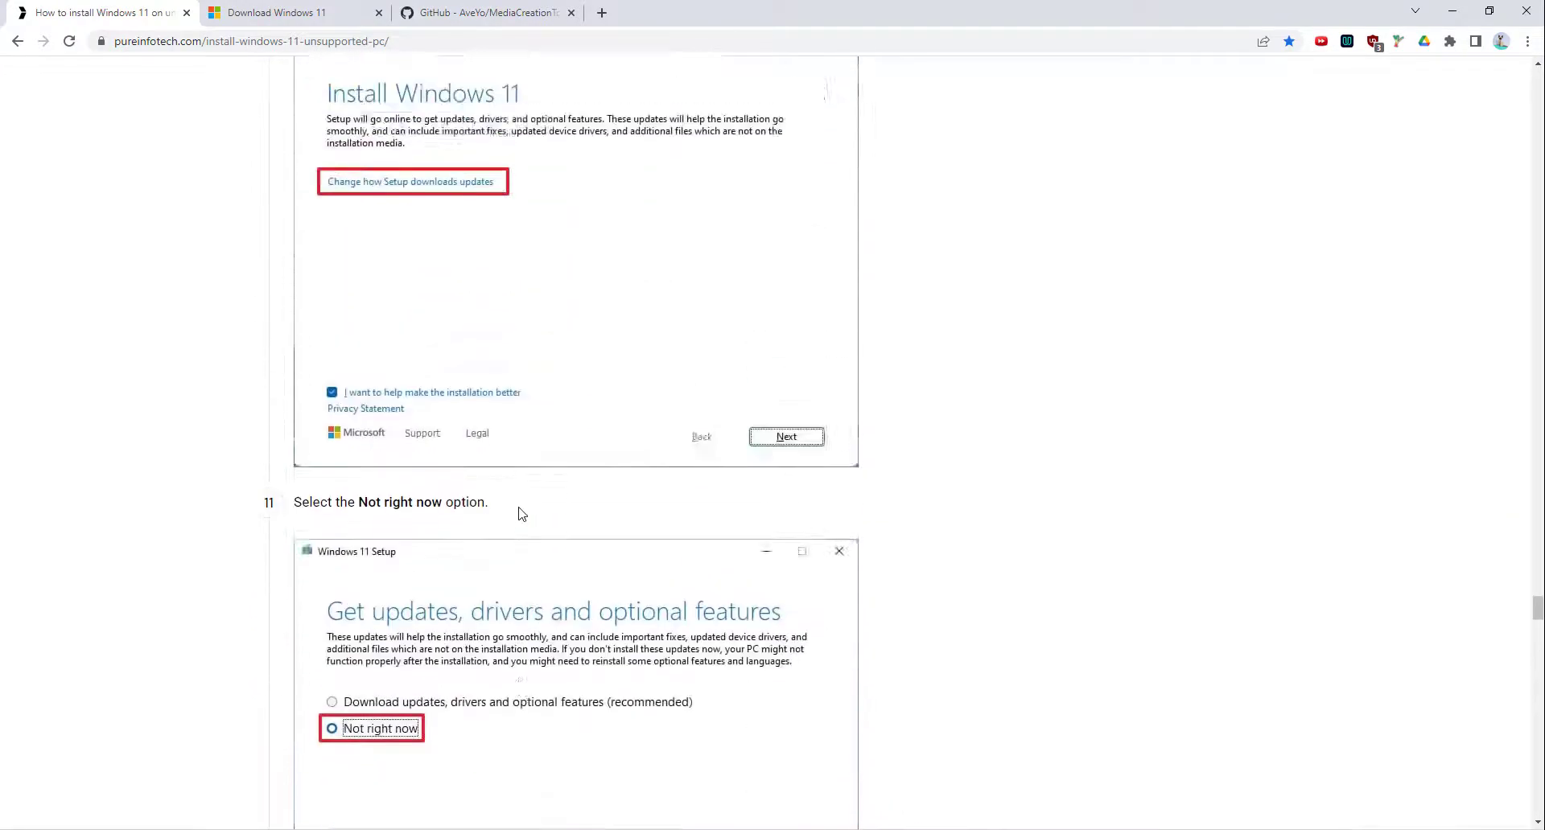
scroll("down", 3)
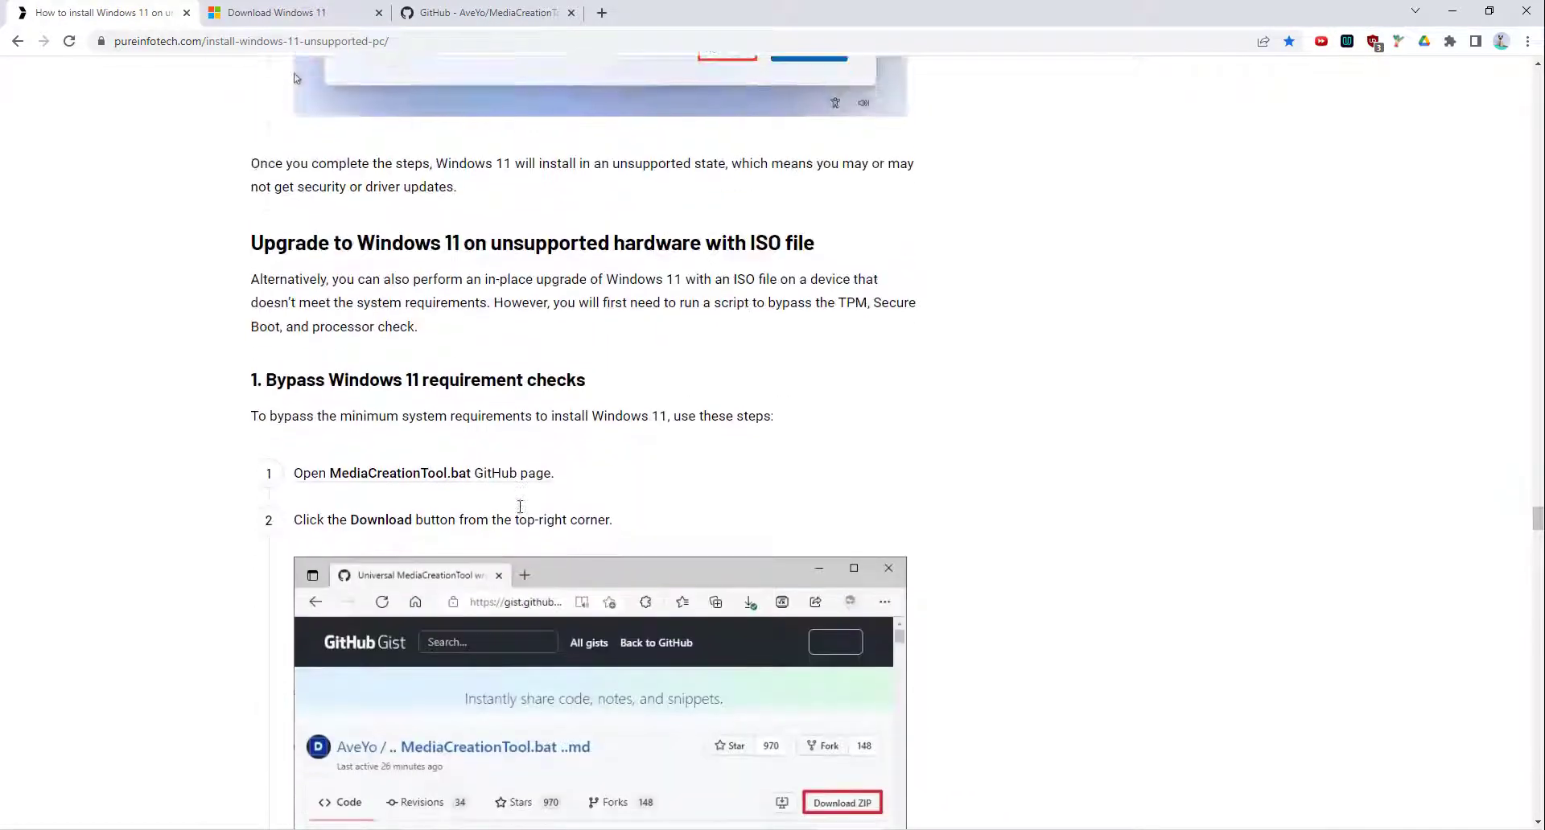
scroll("down", 3)
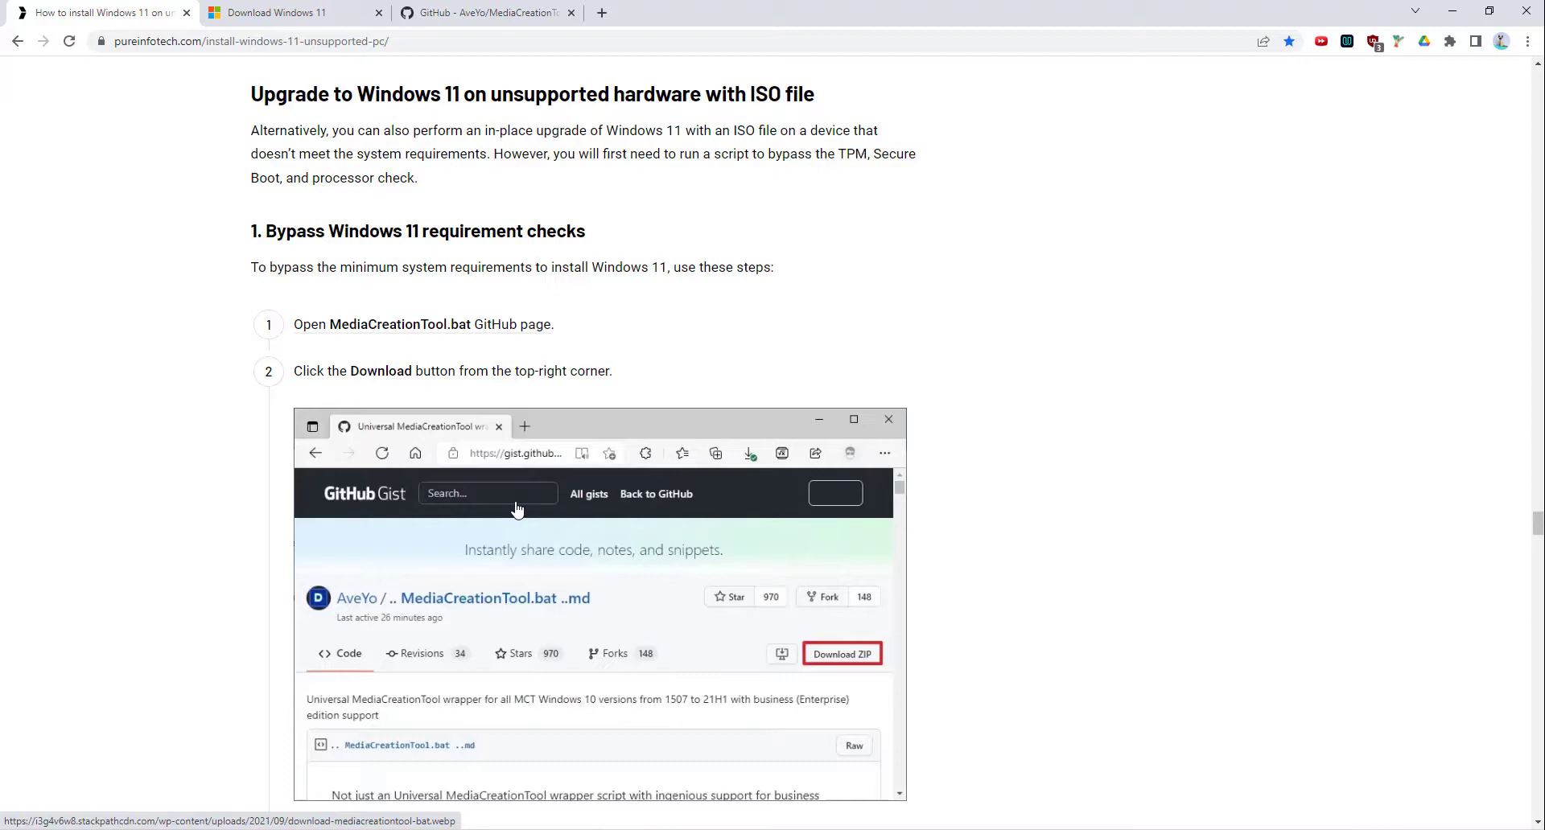
mouse_move(523, 481)
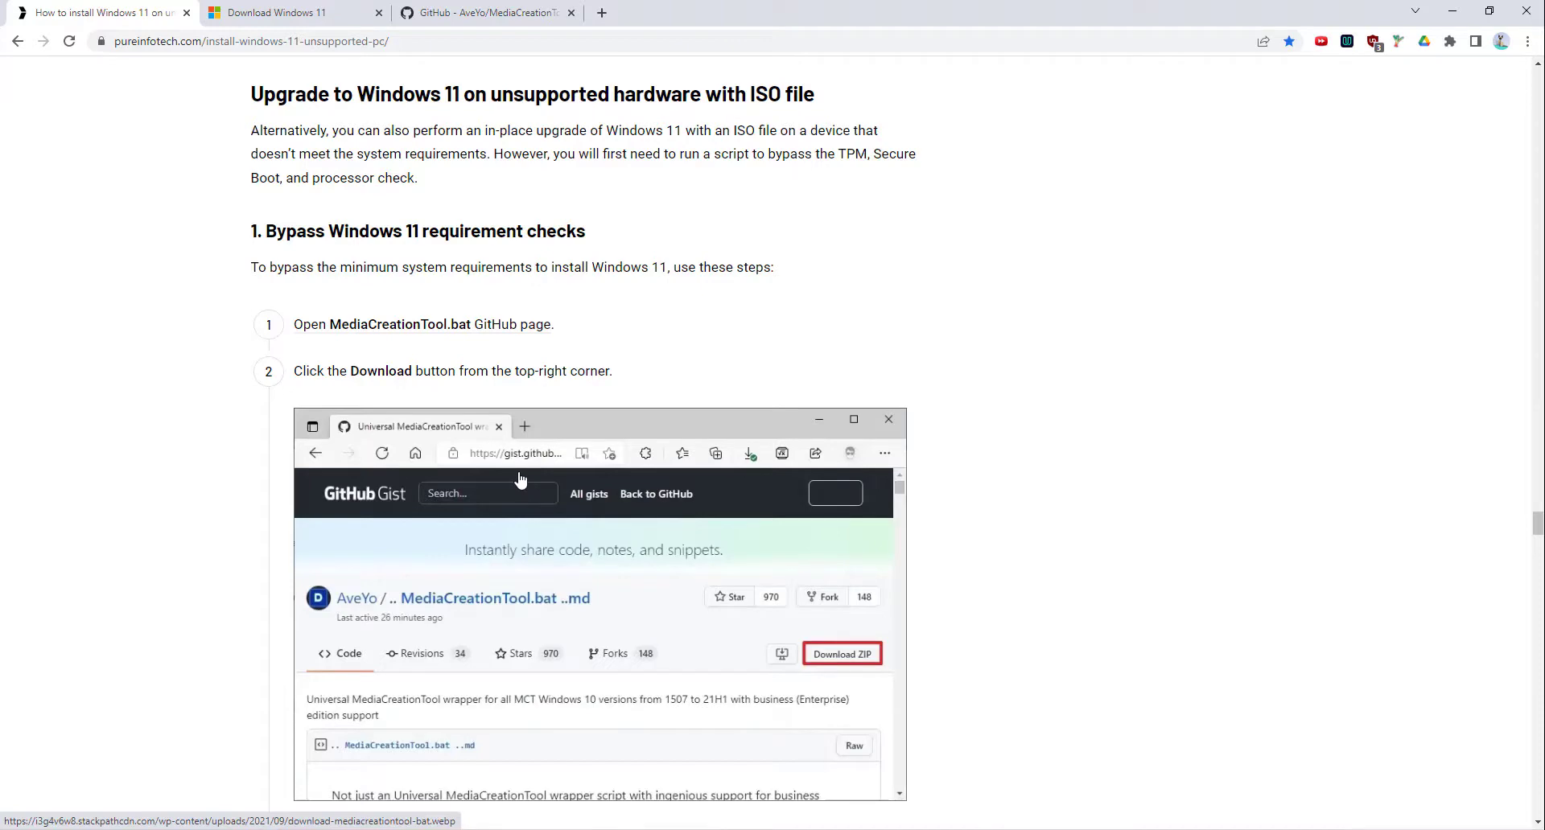
scroll("down", 3)
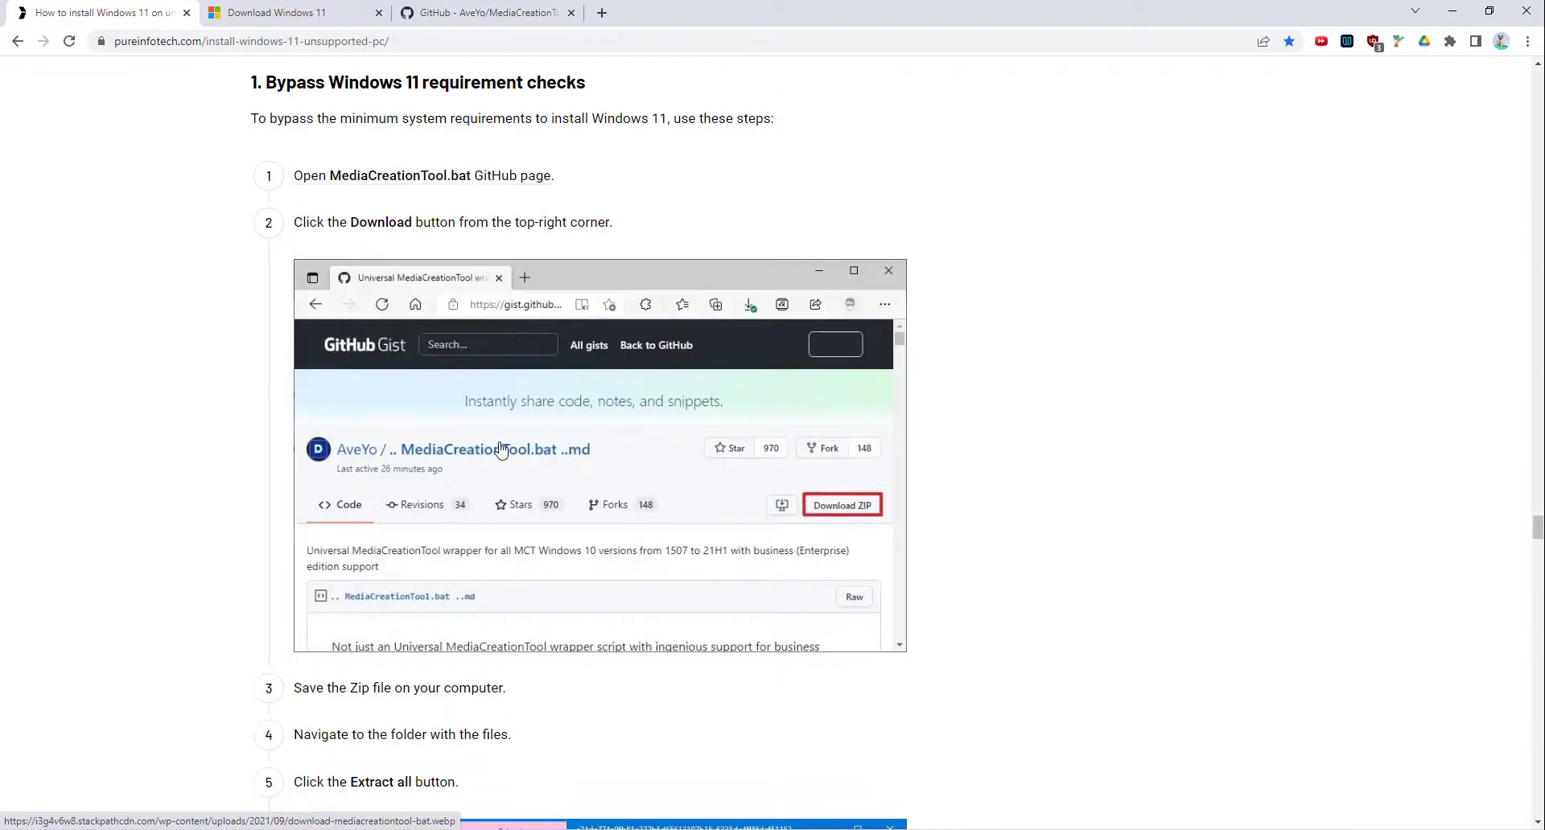
scroll("down", 3)
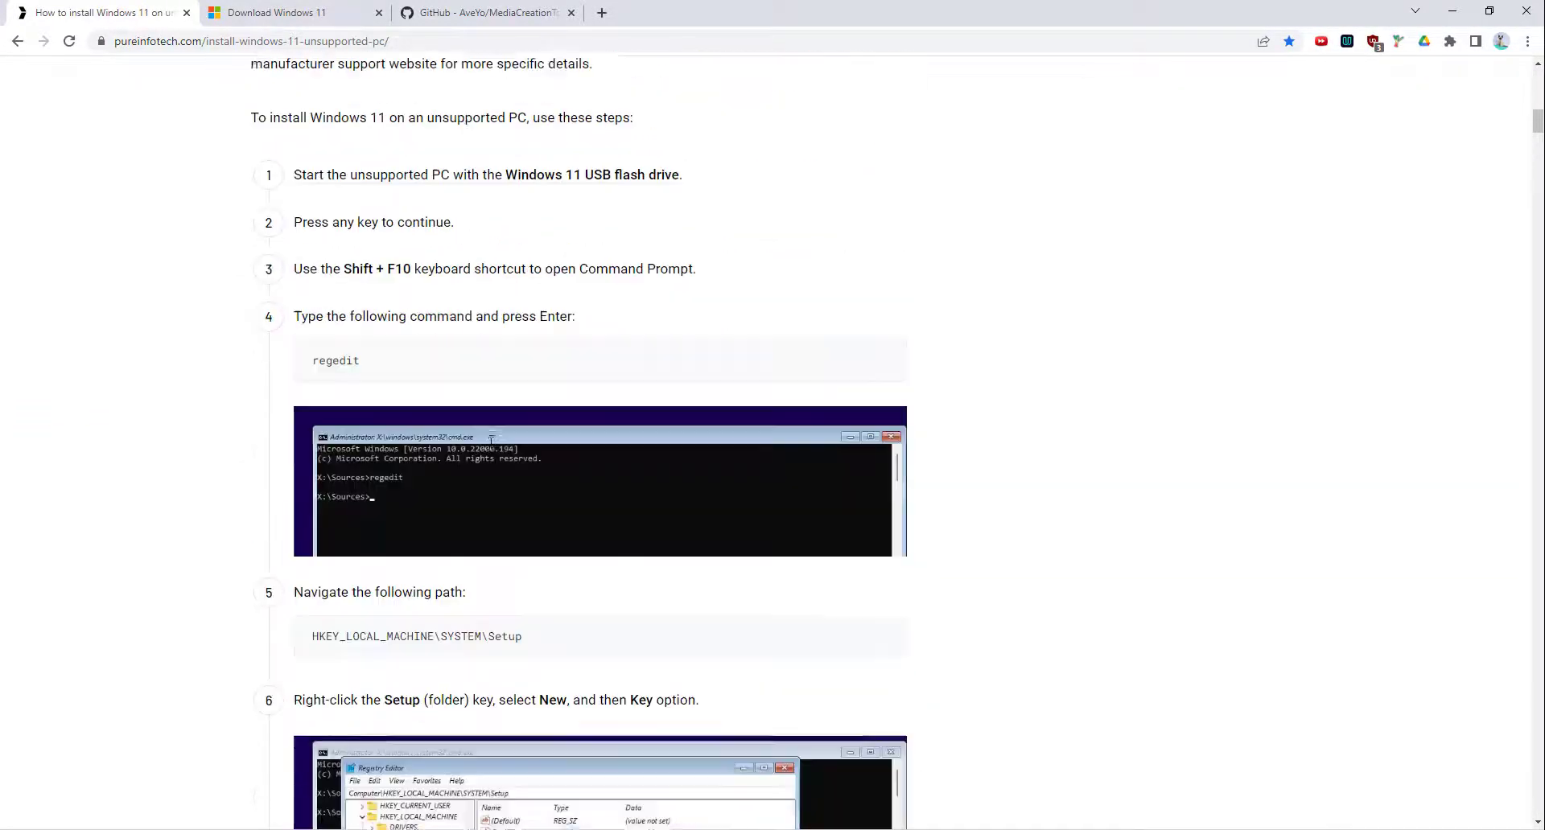
scroll("down", 3)
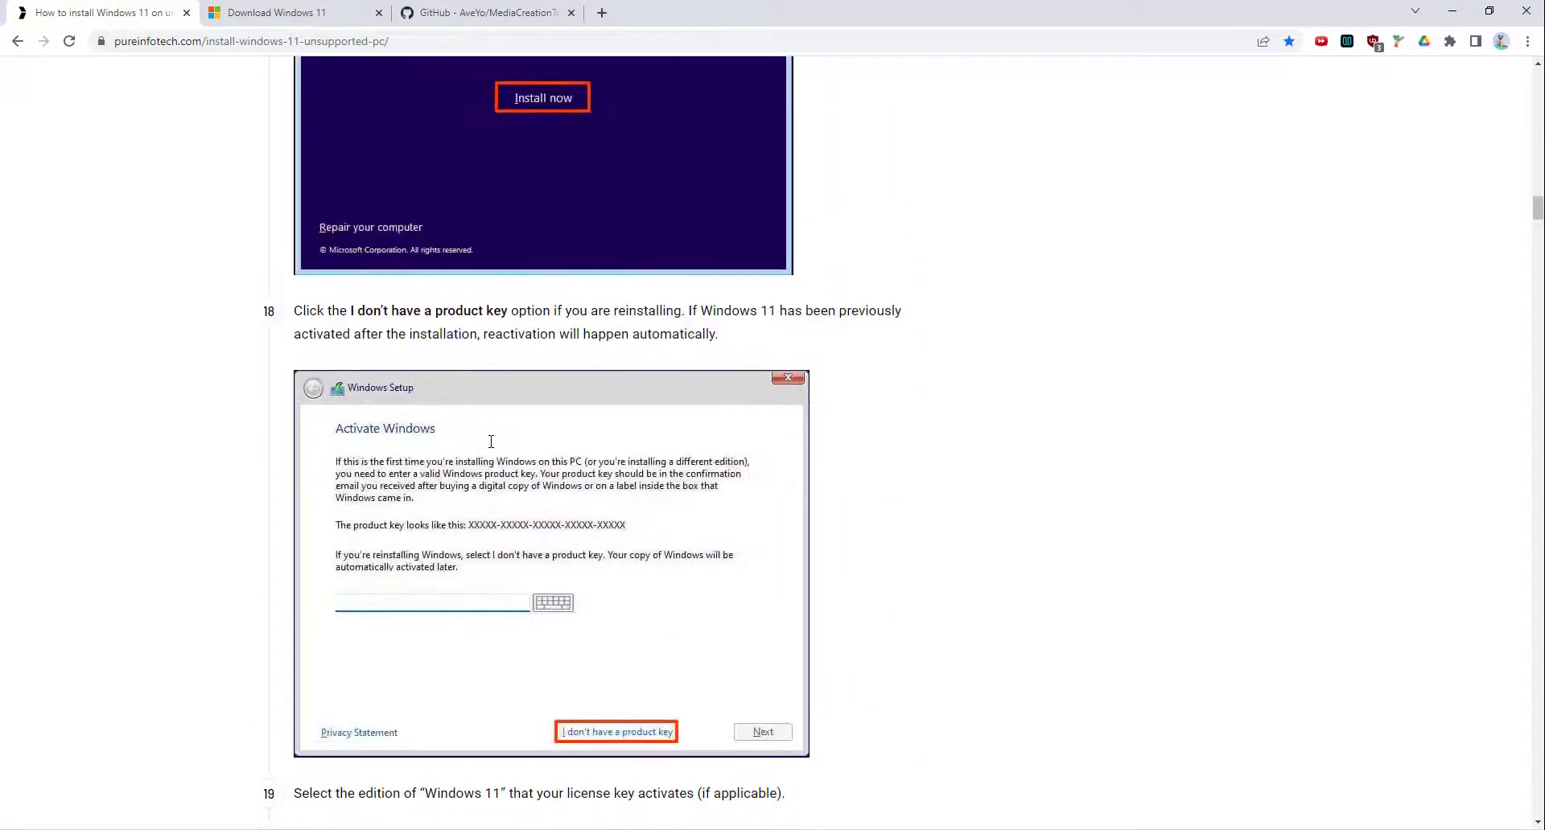
scroll("down", 3)
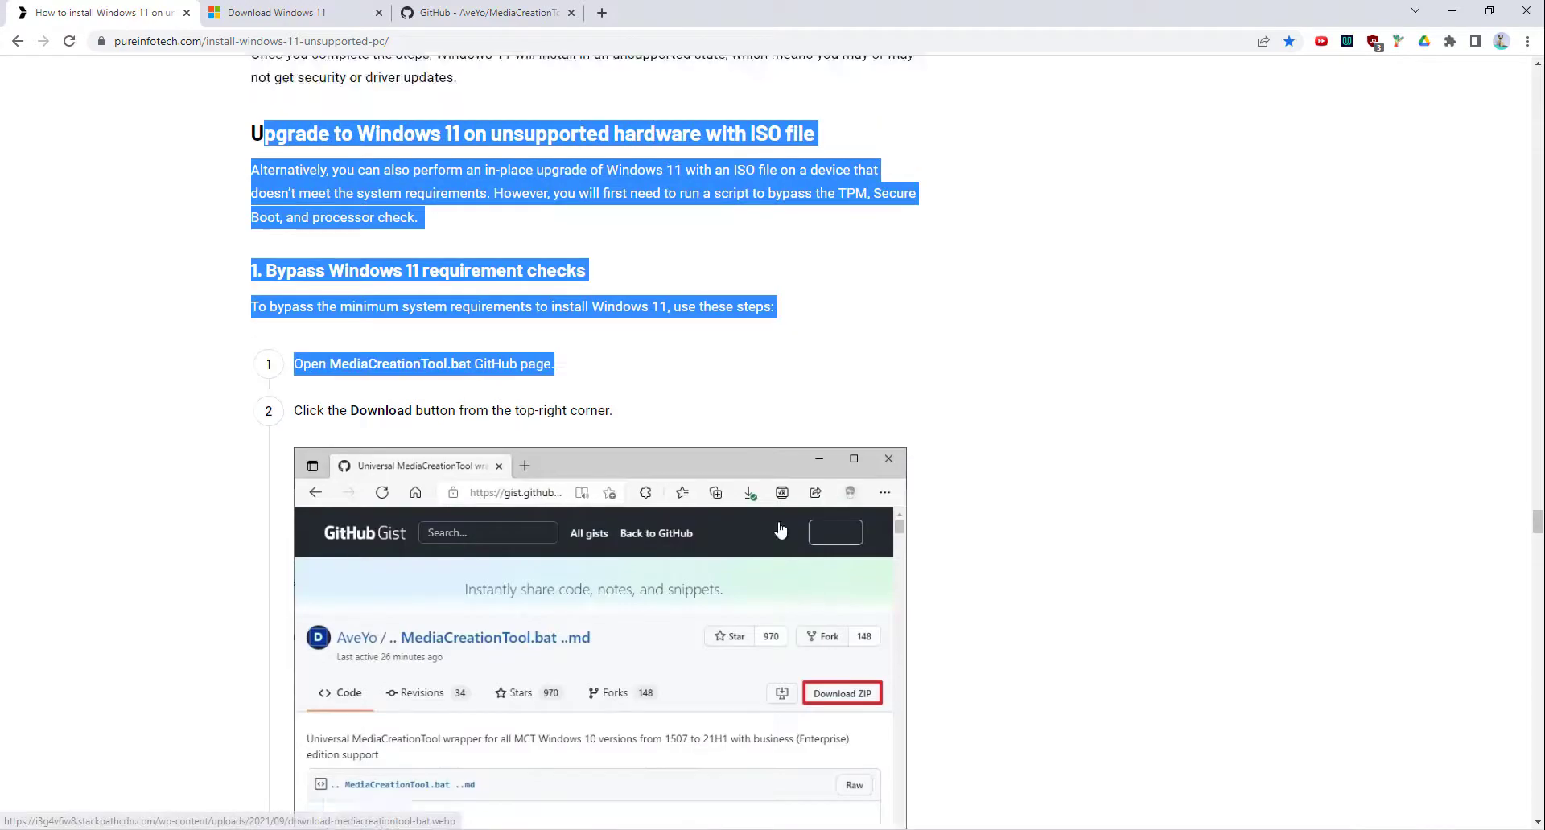
scroll("down", 3)
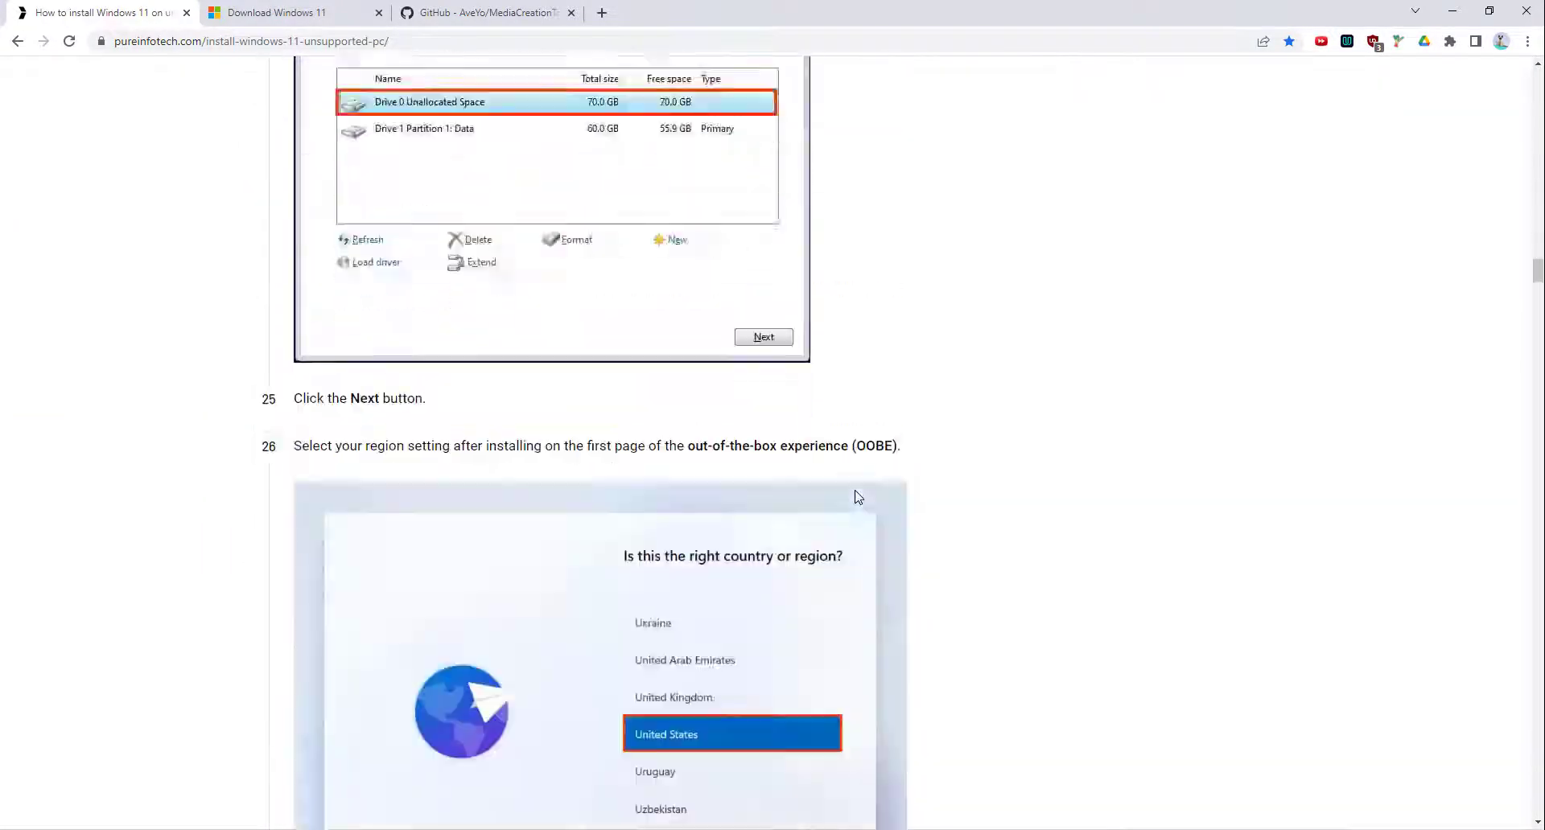
scroll("down", 3)
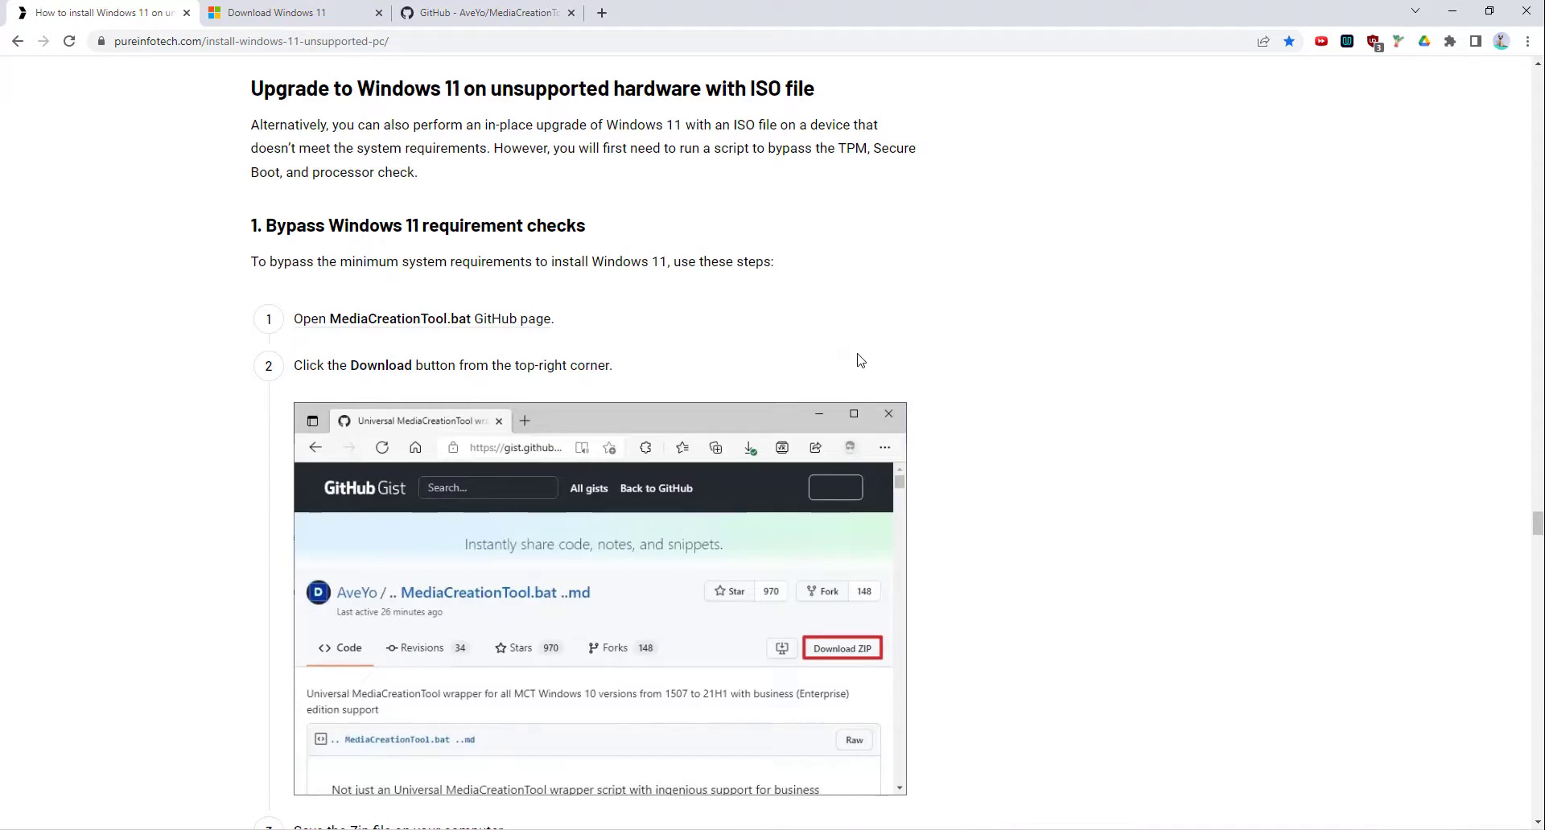
mouse_move(898, 389)
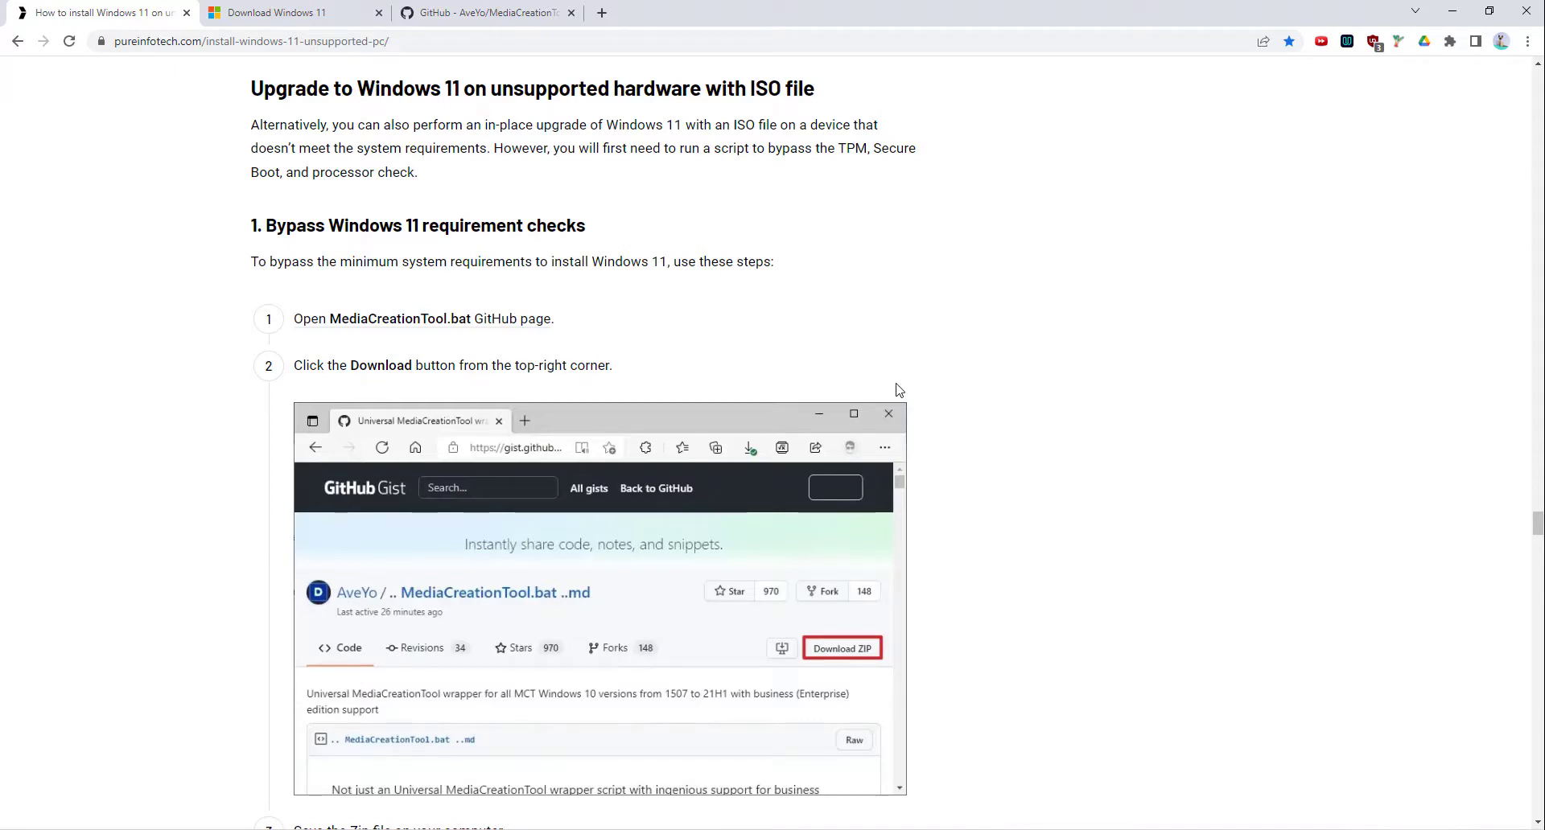